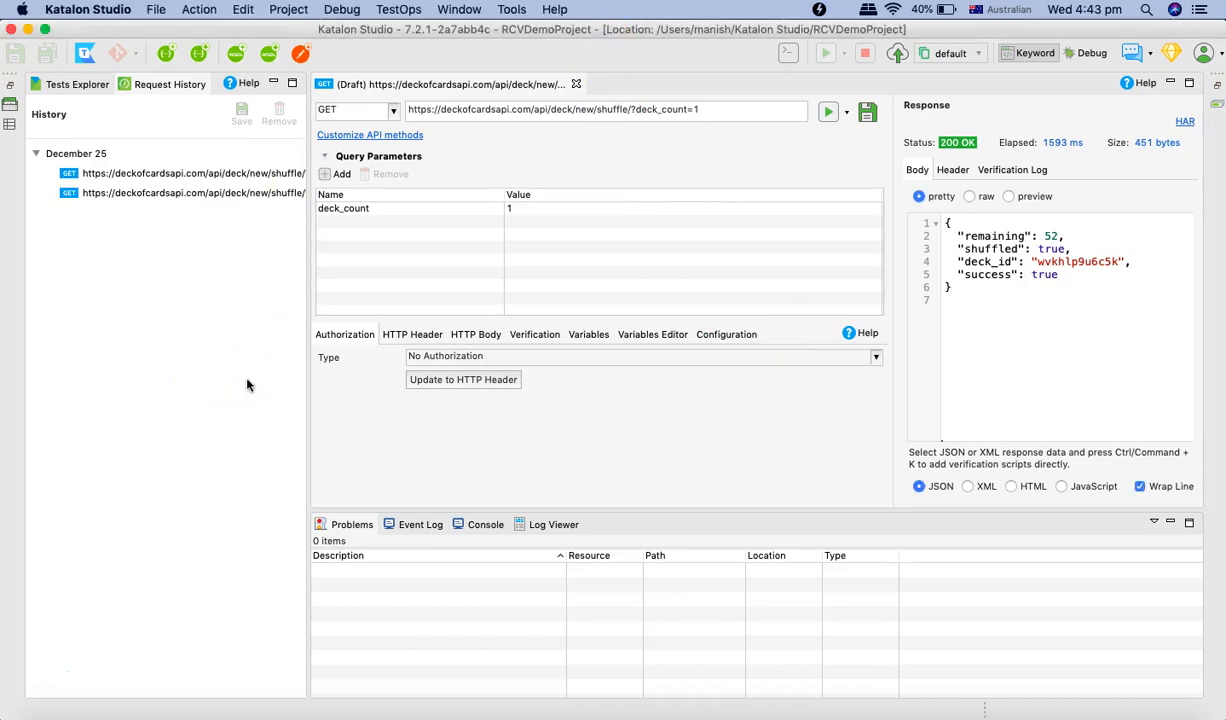
{"action": "mouse_move", "coordinate": [144, 180]}
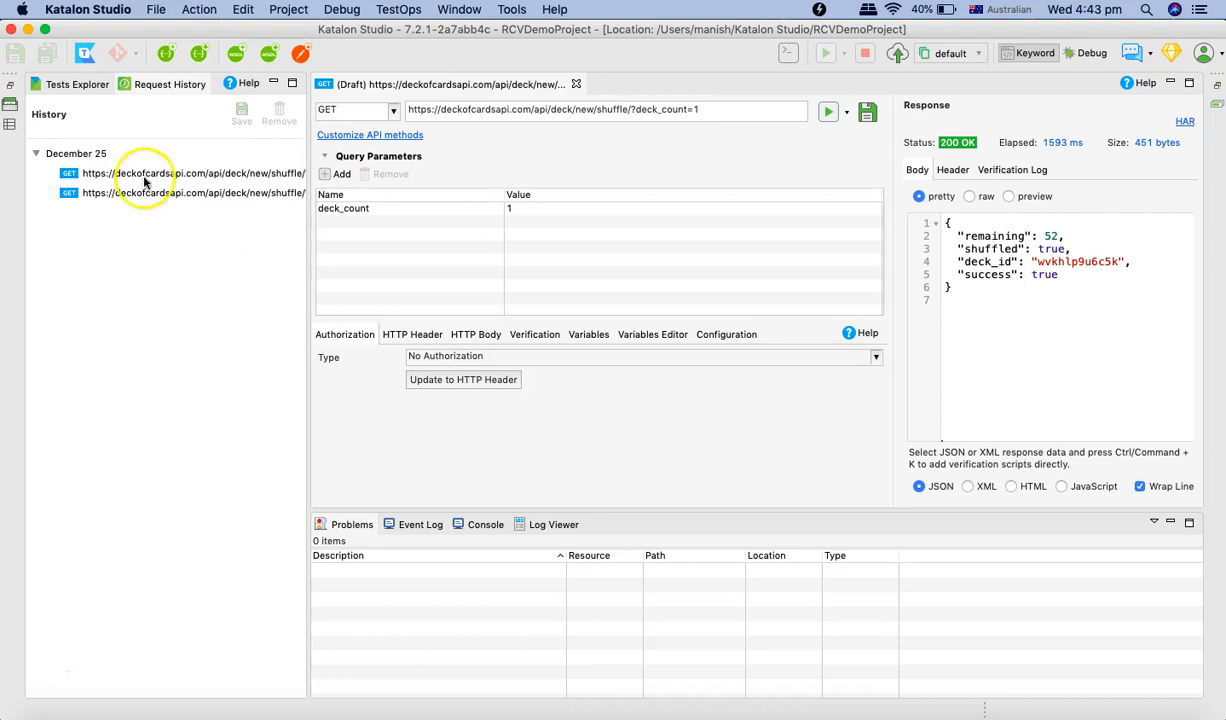
- Return to the draft deck-shuffle request and start saving it to the Object Repository
{"action": "left_click", "coordinate": [76, 84]}
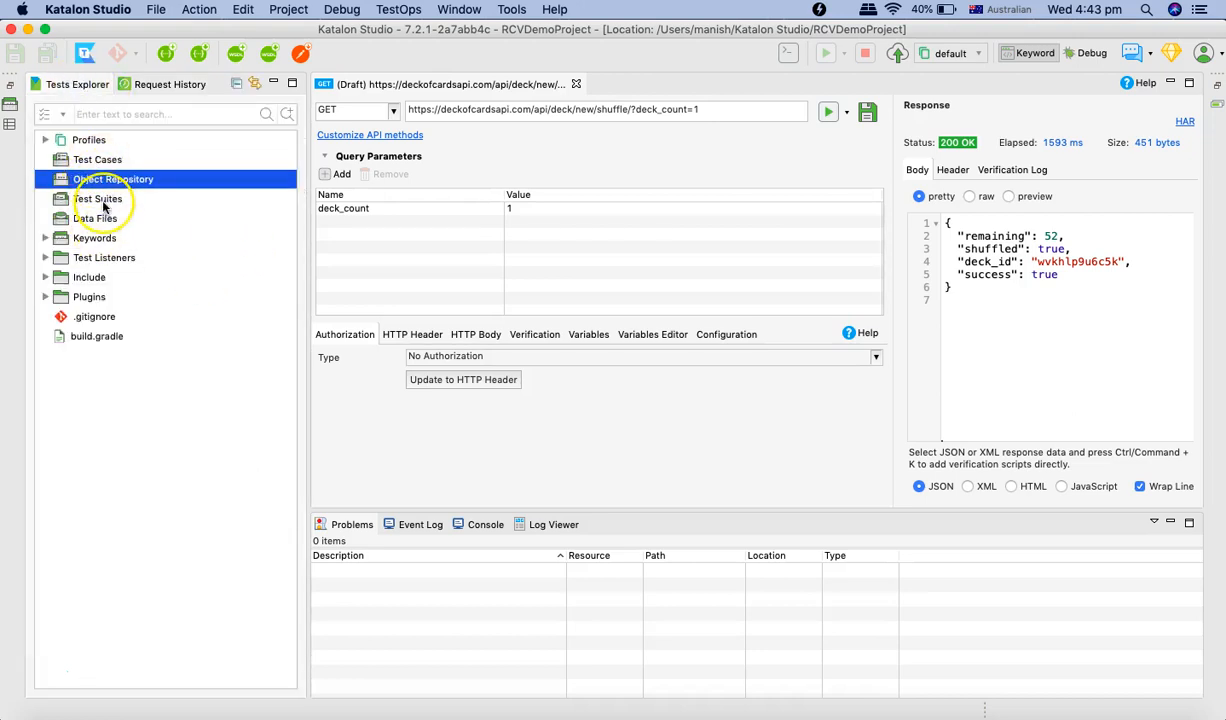
{"action": "left_click", "coordinate": [170, 84]}
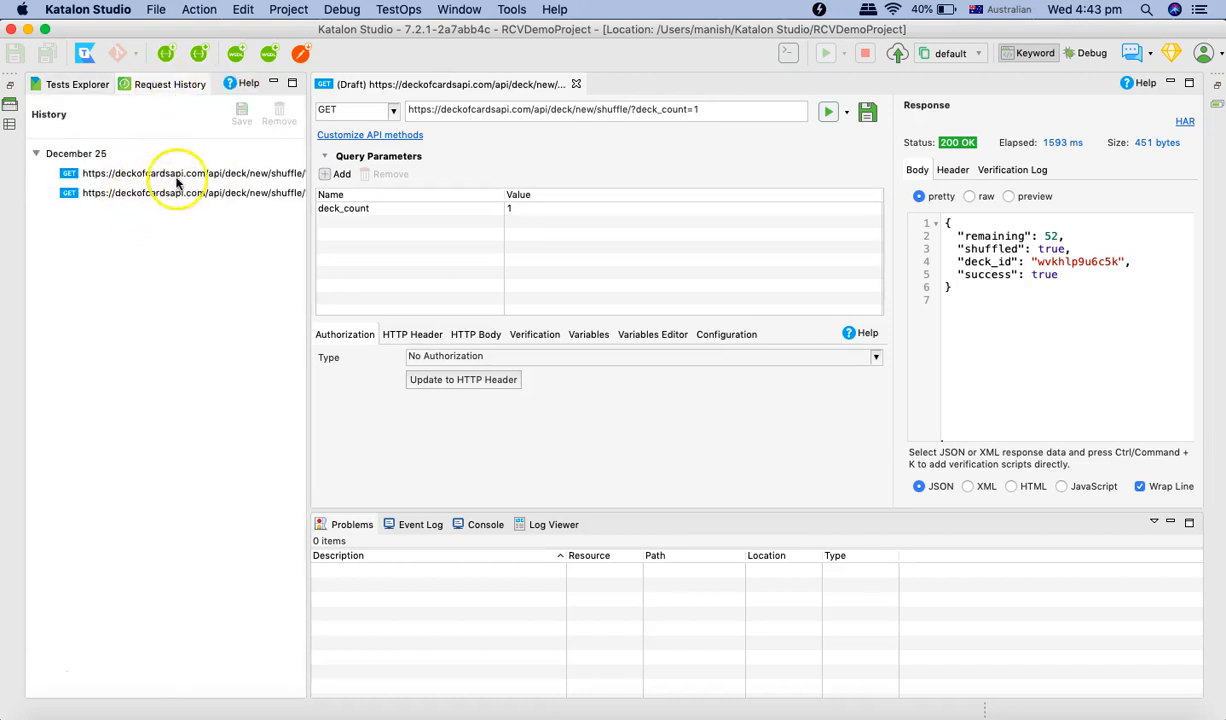
{"action": "left_click", "coordinate": [660, 110]}
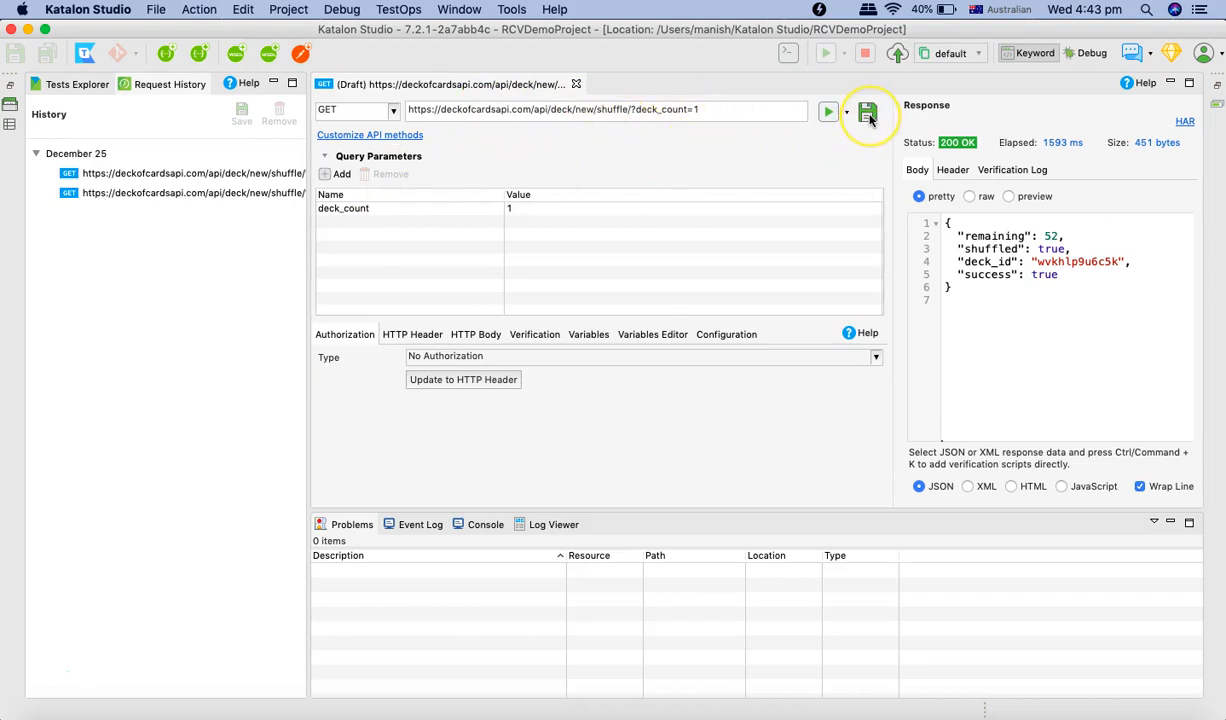
{"action": "mouse_move", "coordinate": [868, 112]}
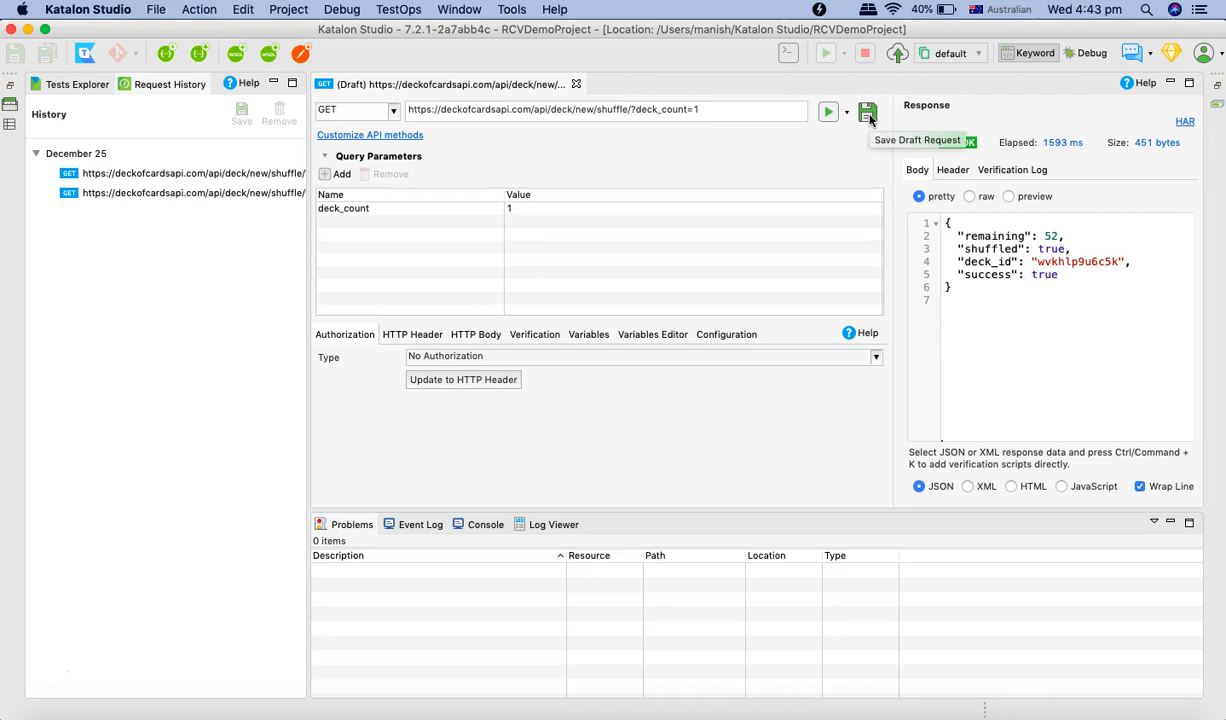
{"action": "left_click", "coordinate": [868, 112]}
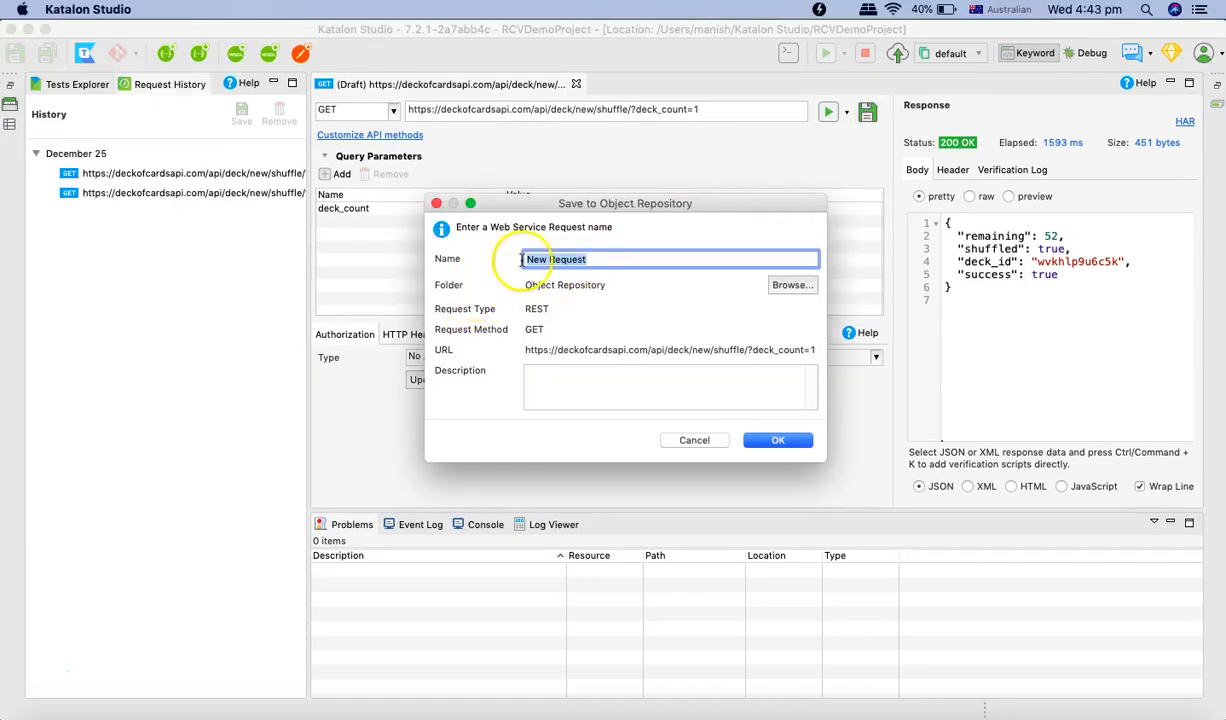
{"action": "left_click_drag", "start_coordinate": [624, 204], "coordinate": [556, 156]}
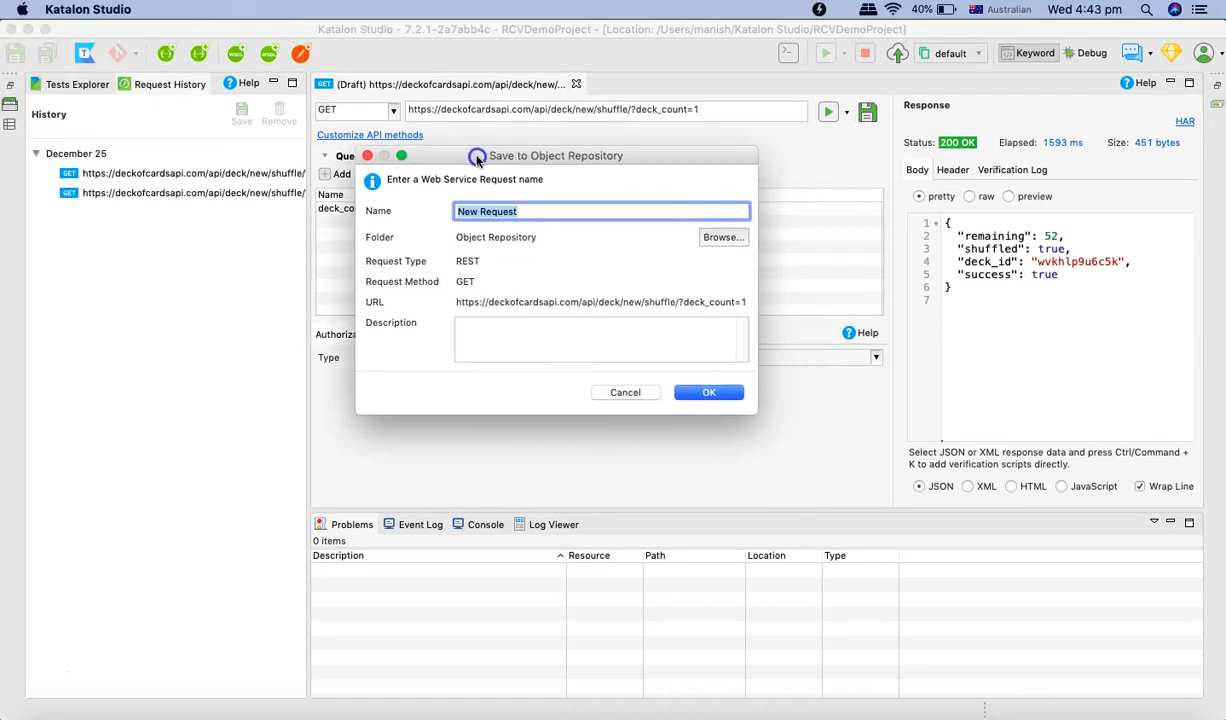
- Name the saved request 'Shuffle Cards' with description 'Shuffle Cards' and confirm
{"action": "type", "text": "Shuffle Cards"}
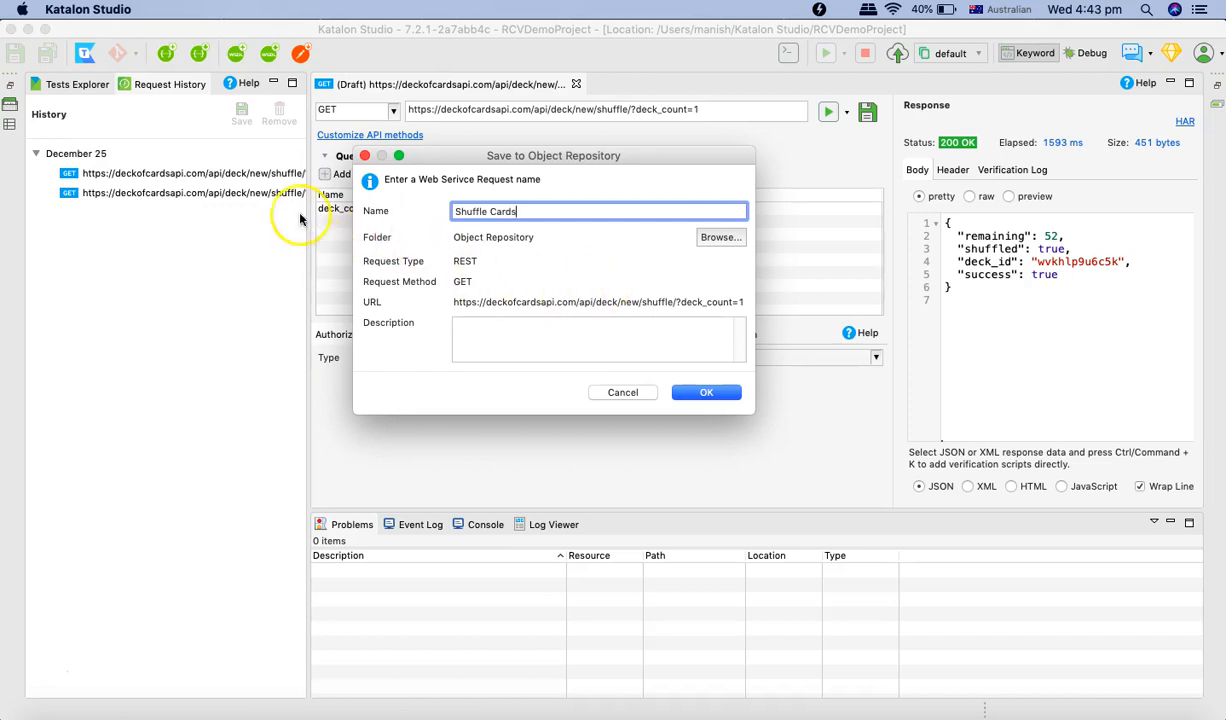
{"action": "mouse_move", "coordinate": [556, 146]}
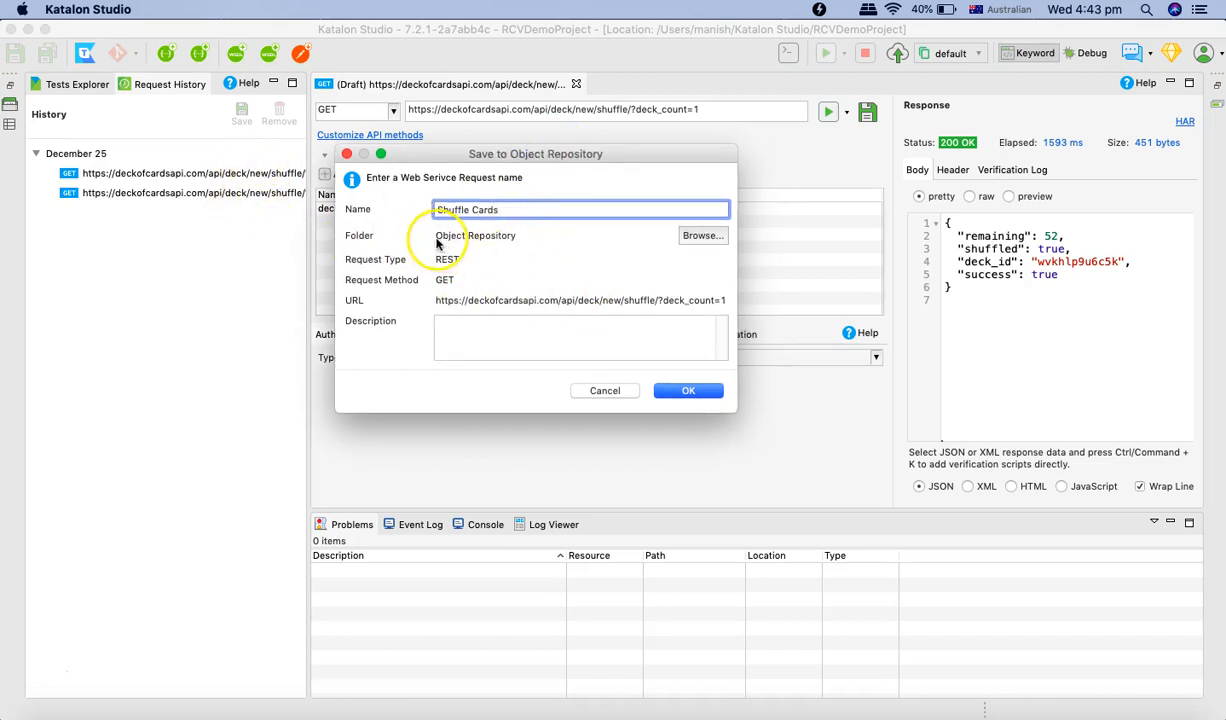
{"action": "mouse_move", "coordinate": [472, 280]}
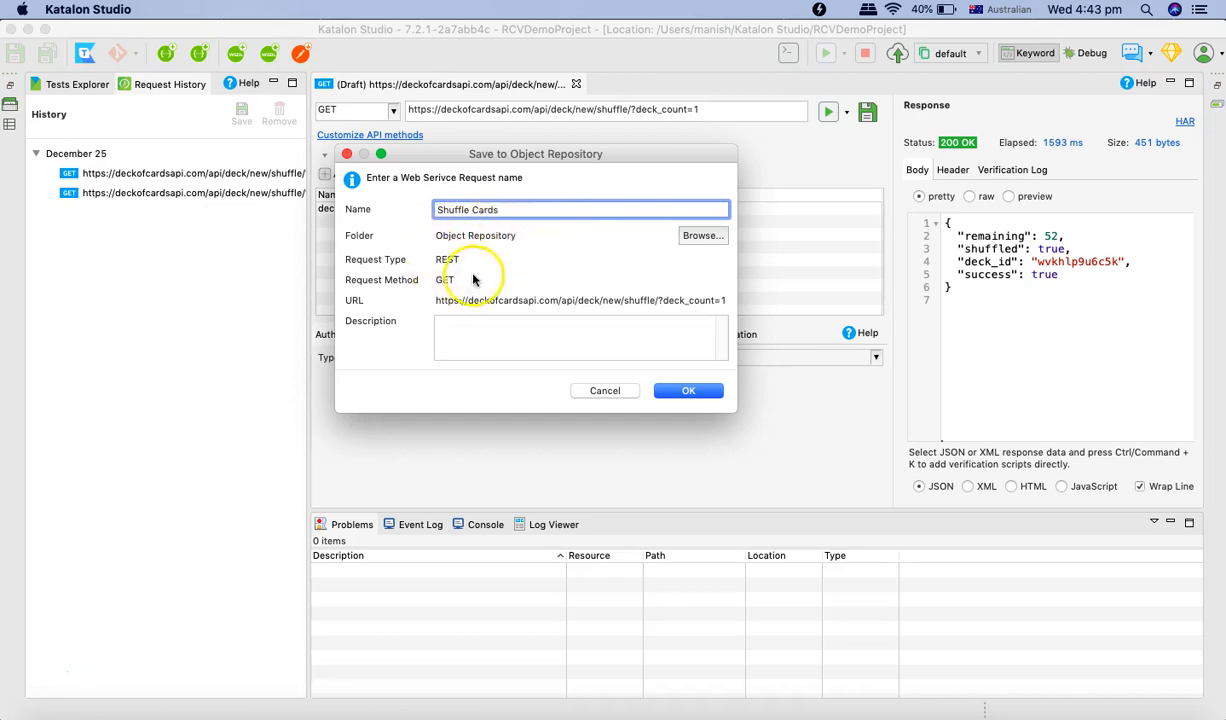
{"action": "mouse_move", "coordinate": [462, 240]}
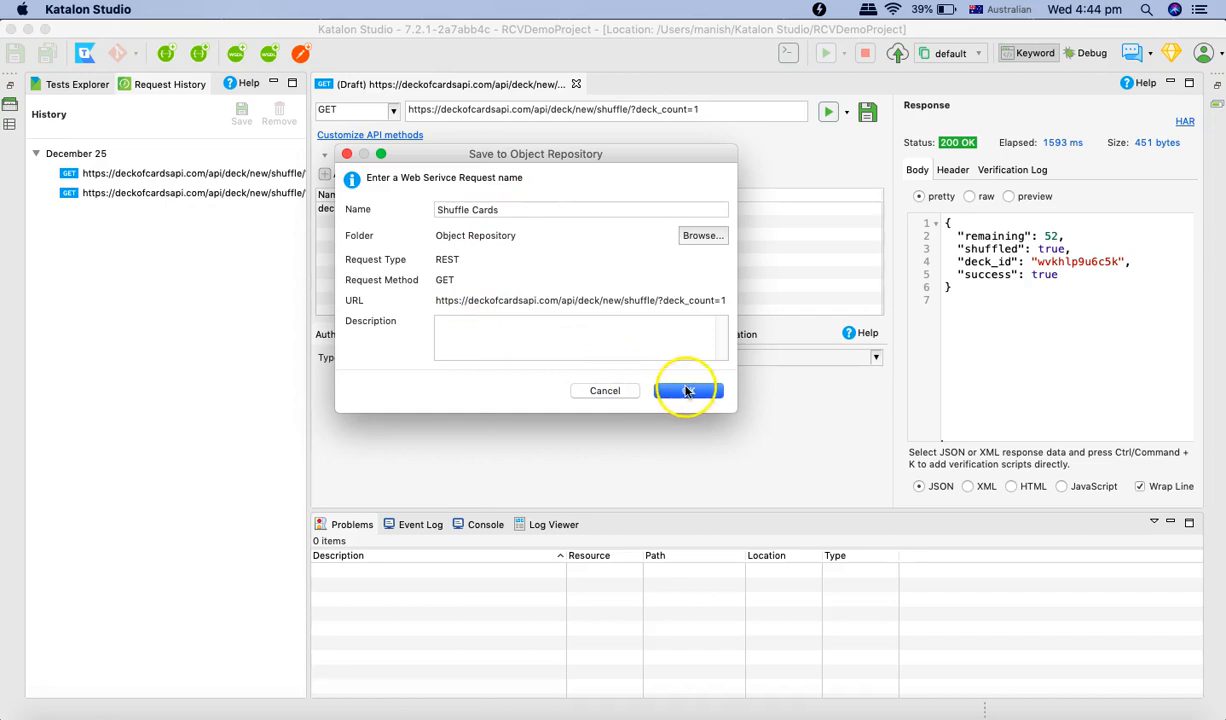
{"action": "left_click", "coordinate": [430, 214]}
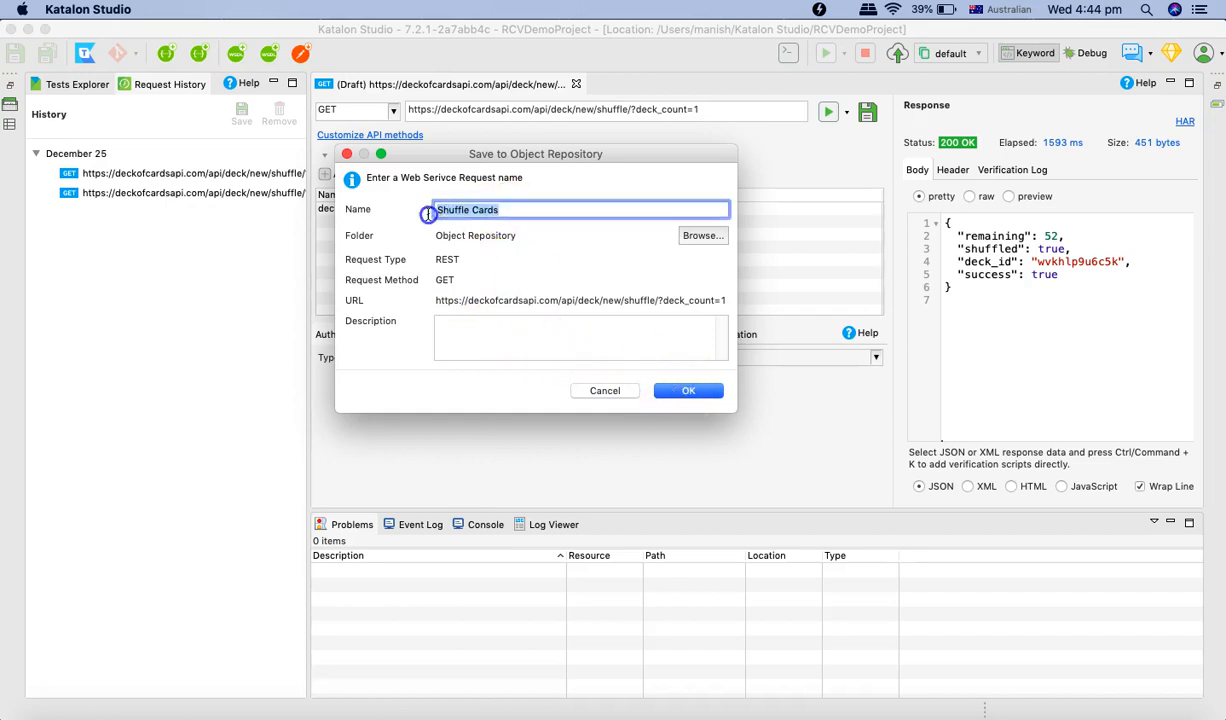
{"action": "type", "text": "Shuffle Cards"}
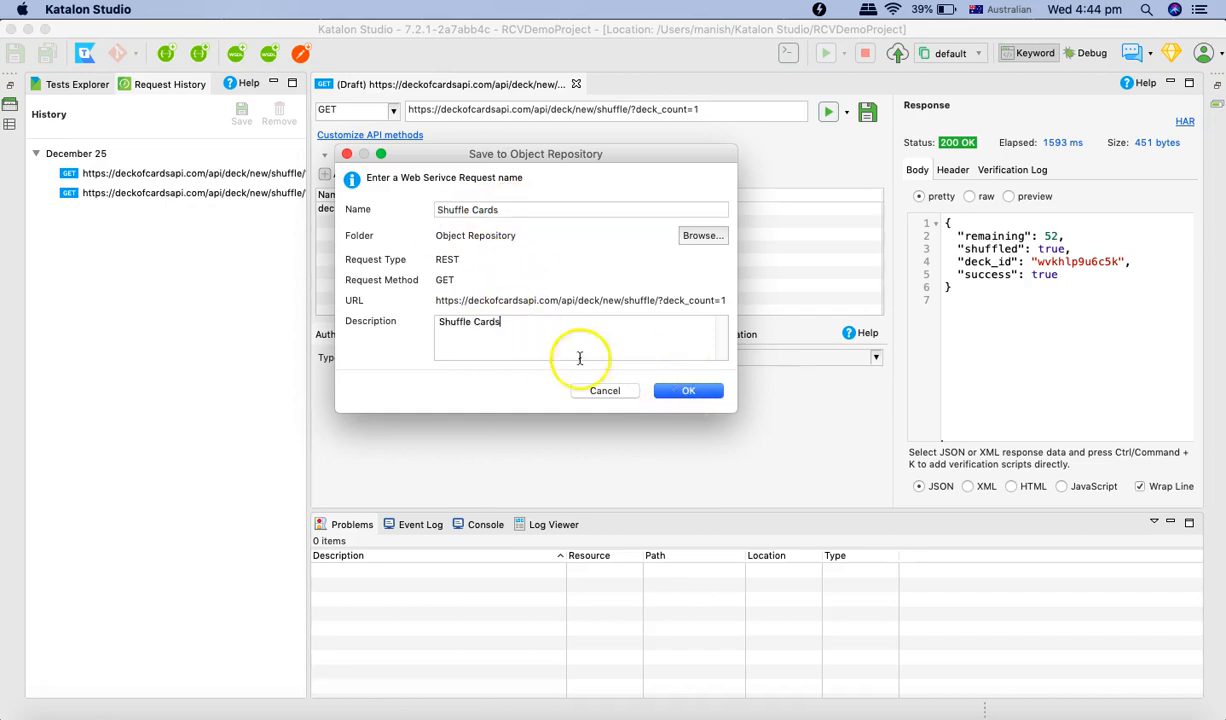
{"action": "left_click", "coordinate": [688, 390]}
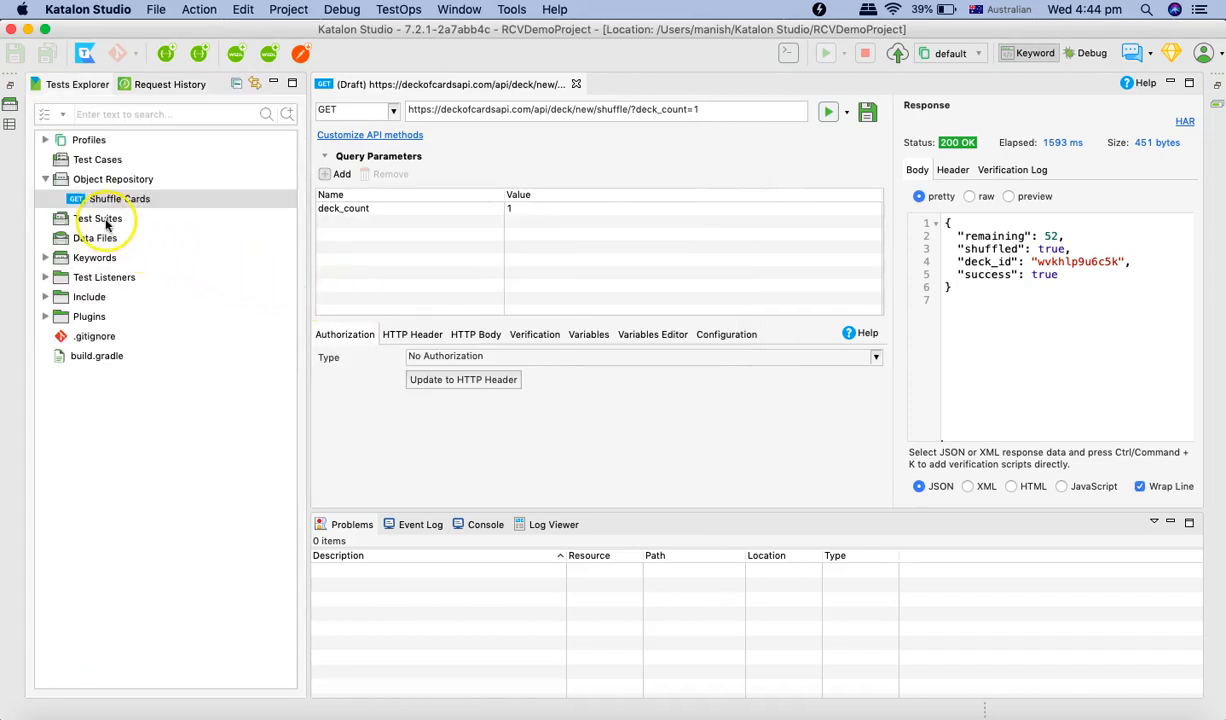
- Open the saved Shuffle Cards request from the Object Repository in its own editor tab
{"action": "double_click", "coordinate": [120, 198]}
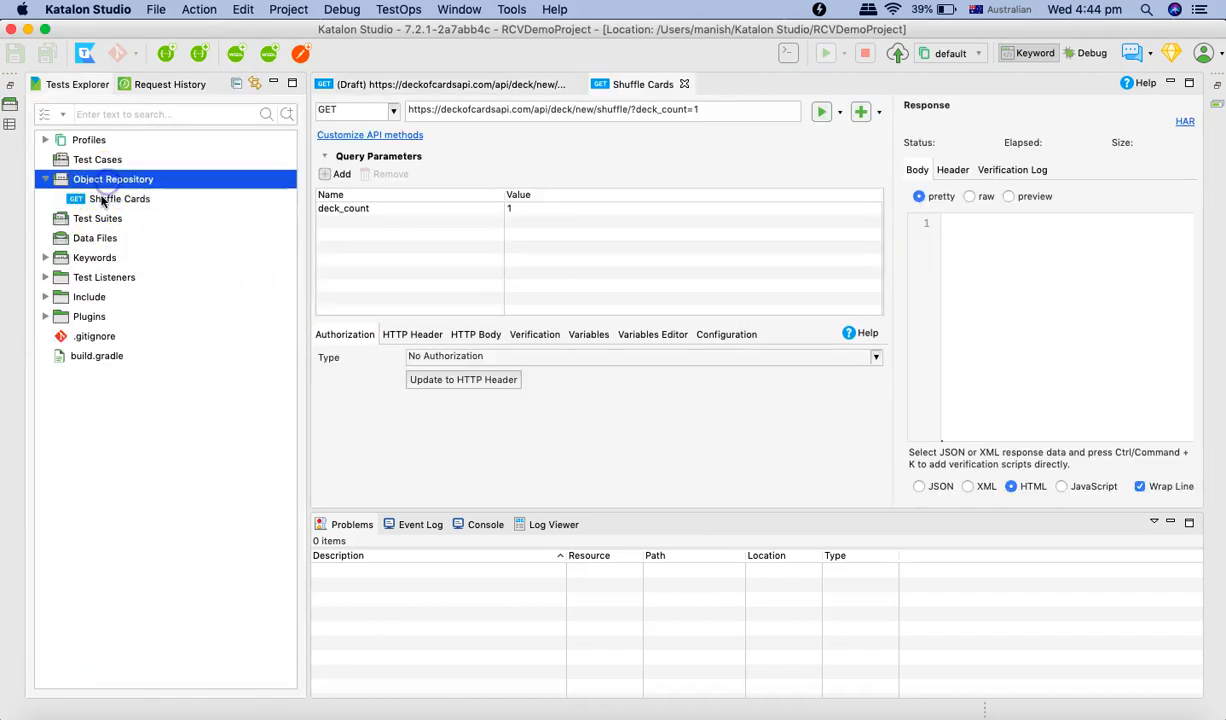
{"action": "left_click", "coordinate": [118, 198]}
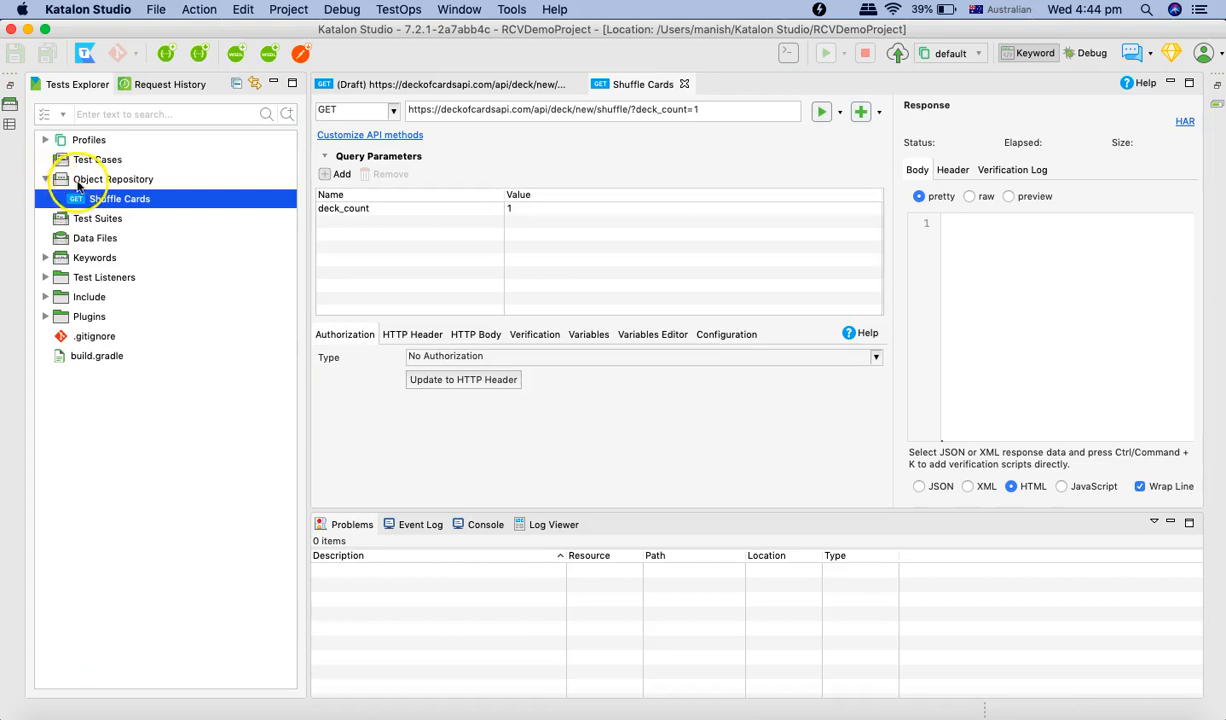
{"action": "left_click", "coordinate": [112, 180]}
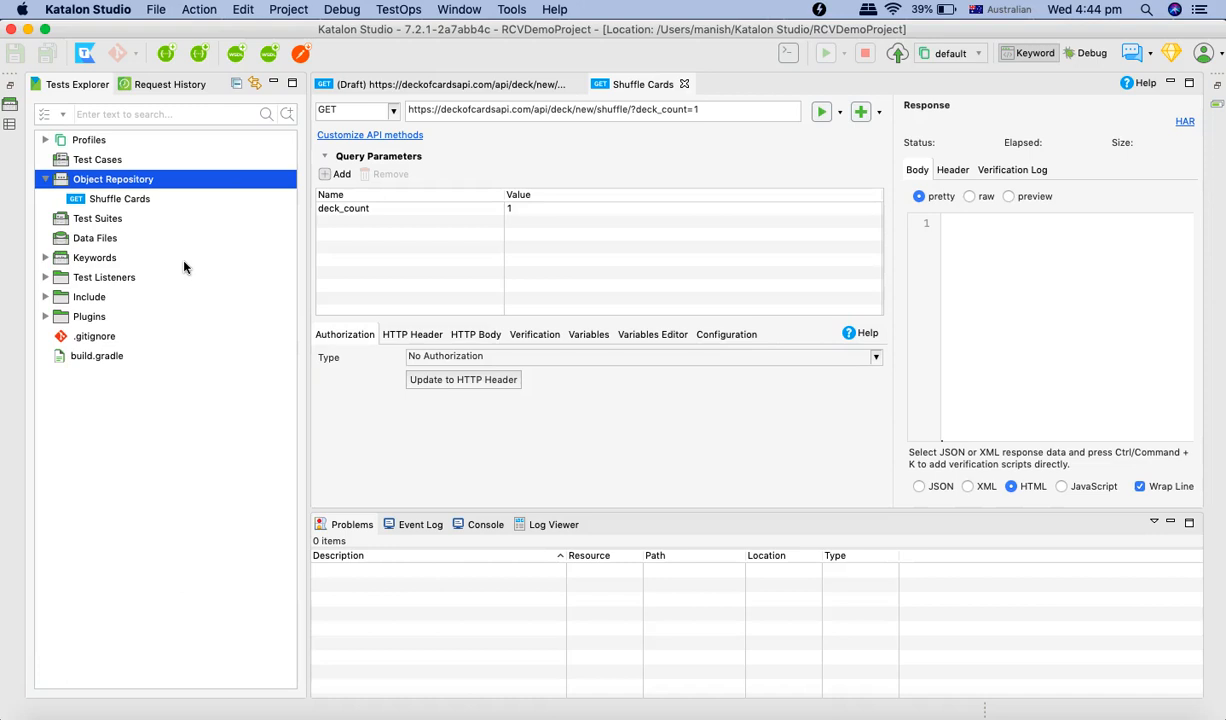
{"action": "left_click", "coordinate": [112, 180]}
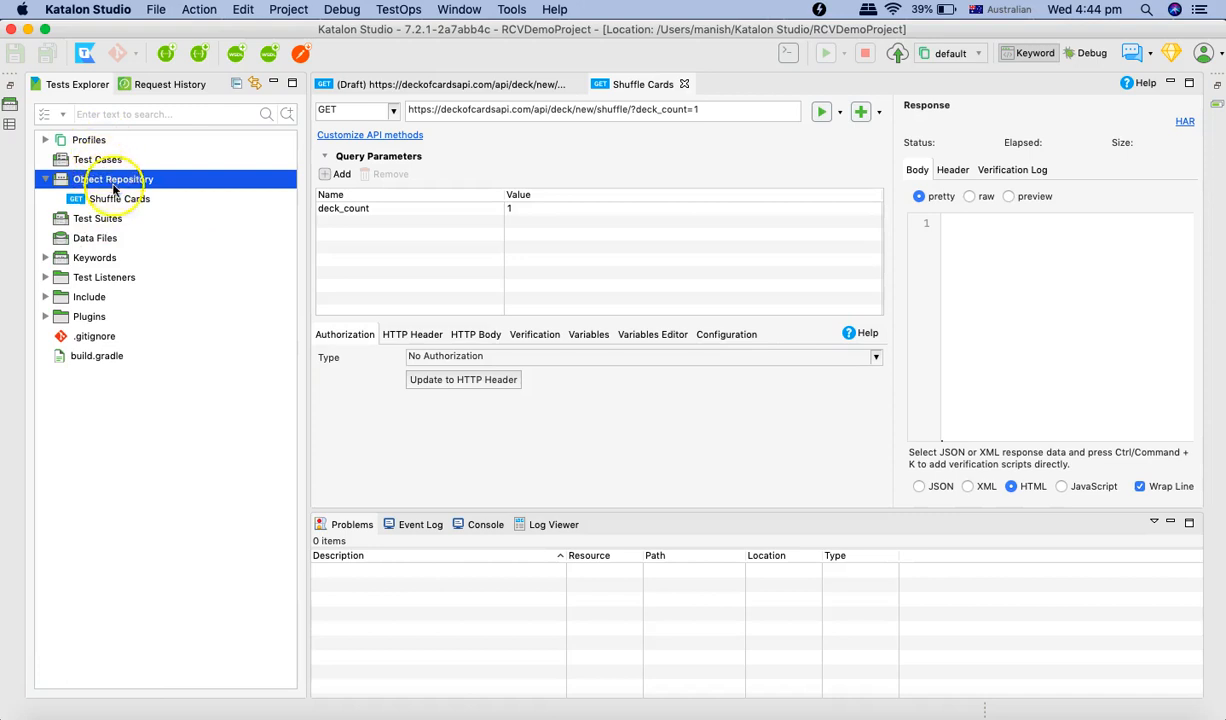
{"action": "left_click", "coordinate": [118, 198]}
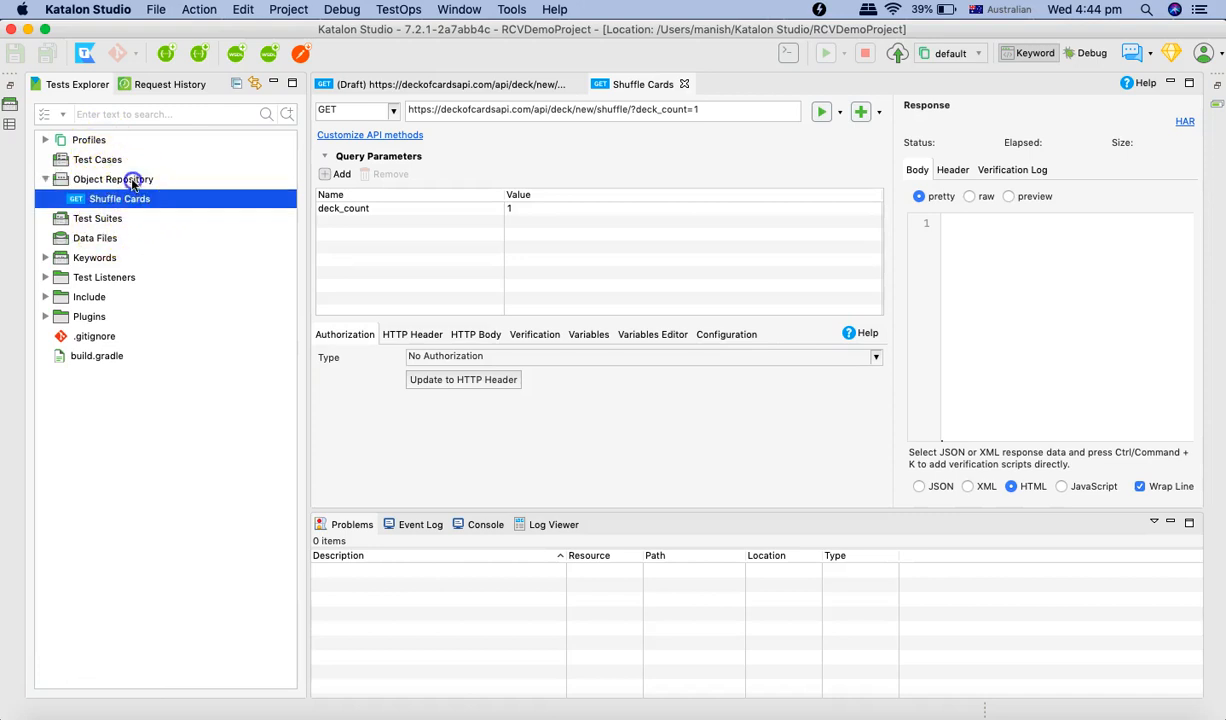
{"action": "left_click", "coordinate": [112, 180]}
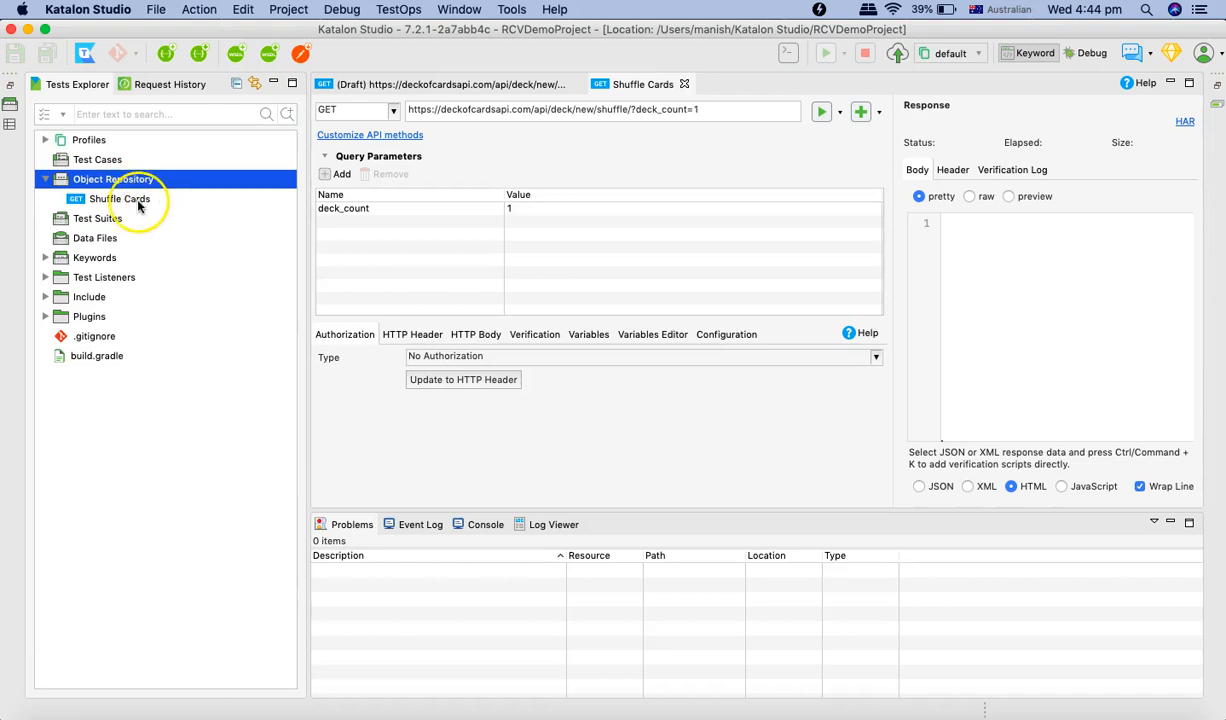
{"action": "left_click", "coordinate": [120, 198]}
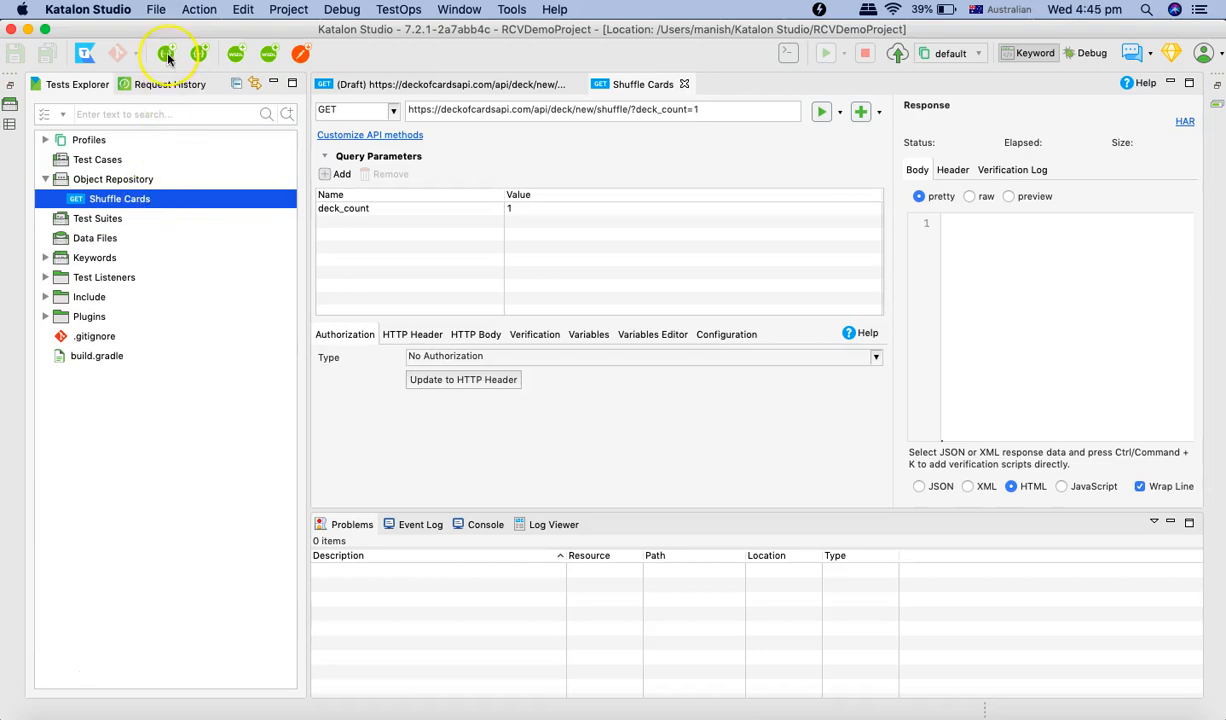
{"action": "mouse_move", "coordinate": [162, 52]}
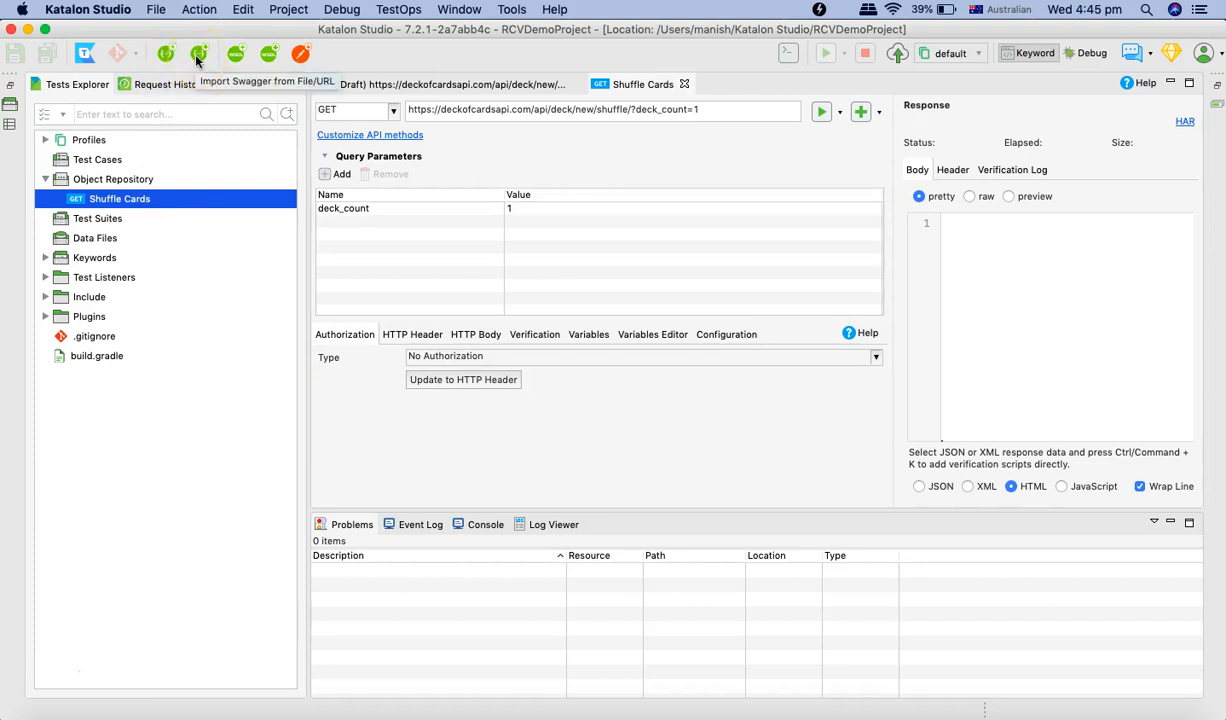
{"action": "mouse_move", "coordinate": [230, 54]}
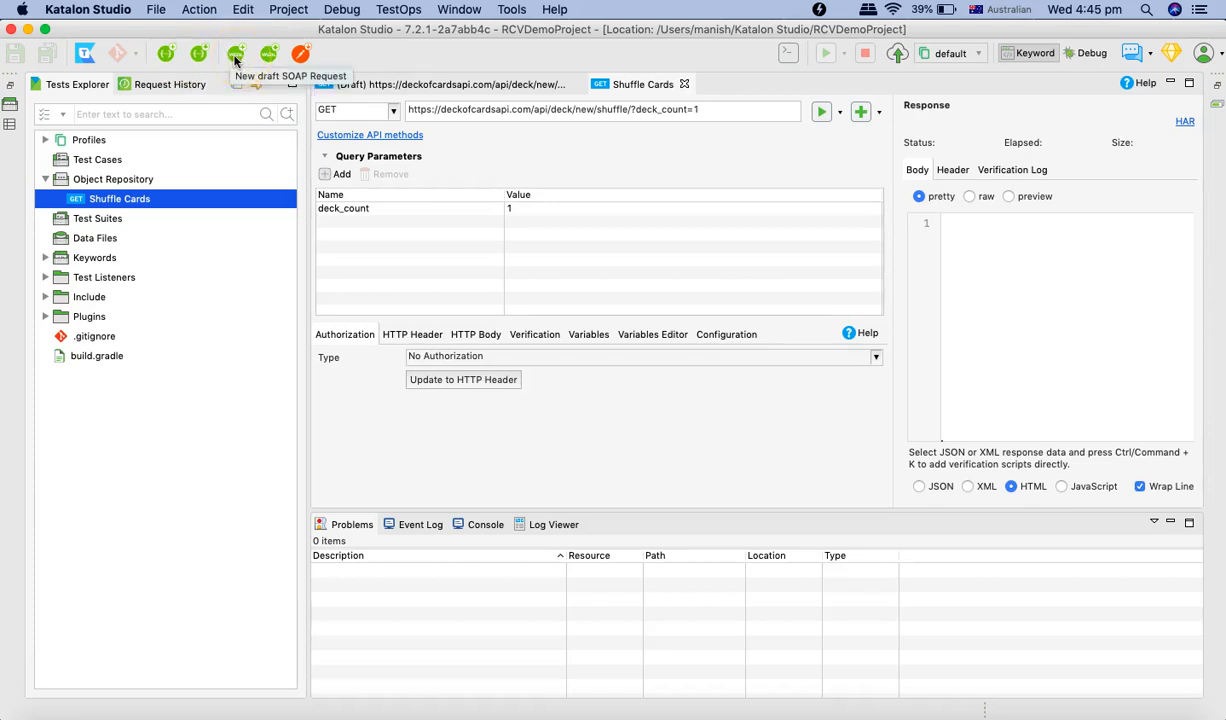
{"action": "mouse_move", "coordinate": [272, 56]}
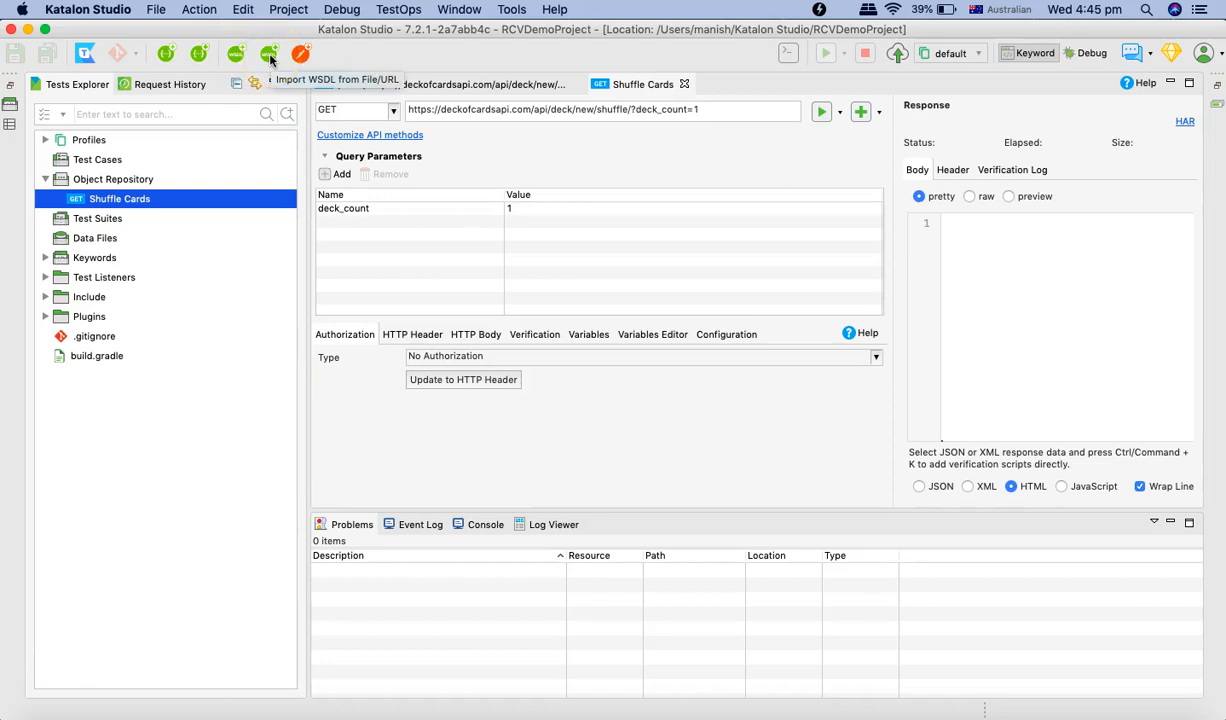
- Bring up the Import WSDL dialog from the toolbar
{"action": "left_click", "coordinate": [268, 52]}
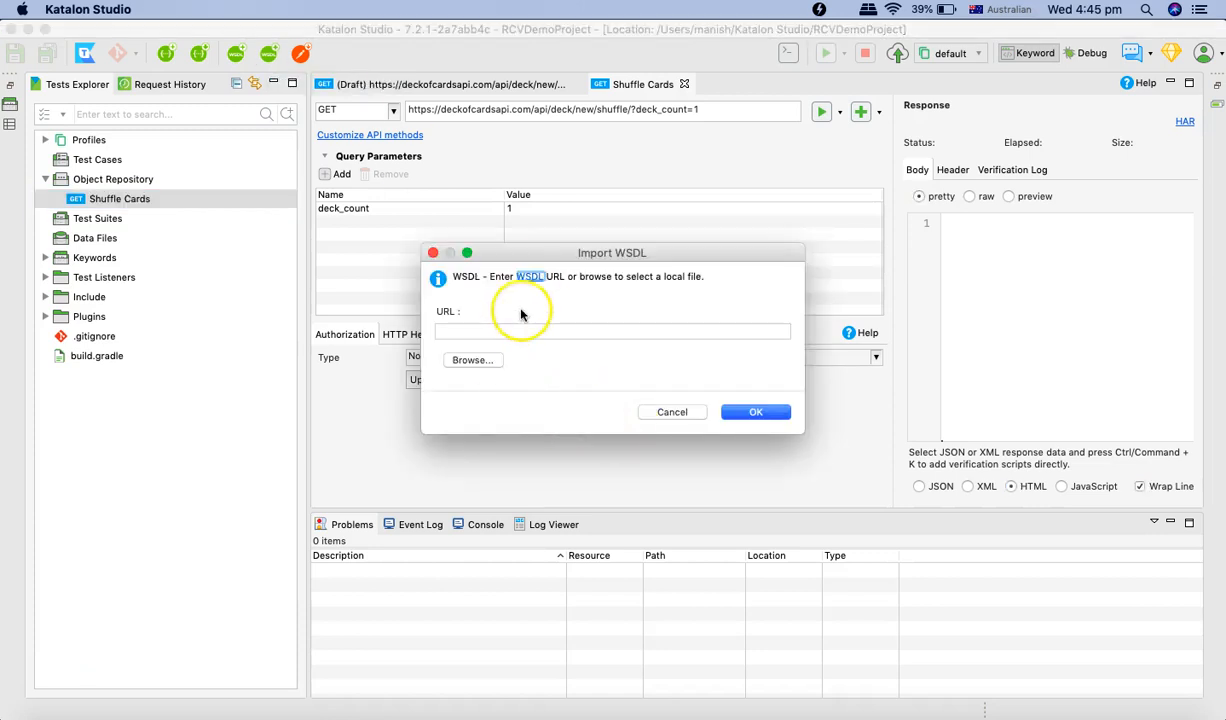
{"action": "mouse_move", "coordinate": [576, 262]}
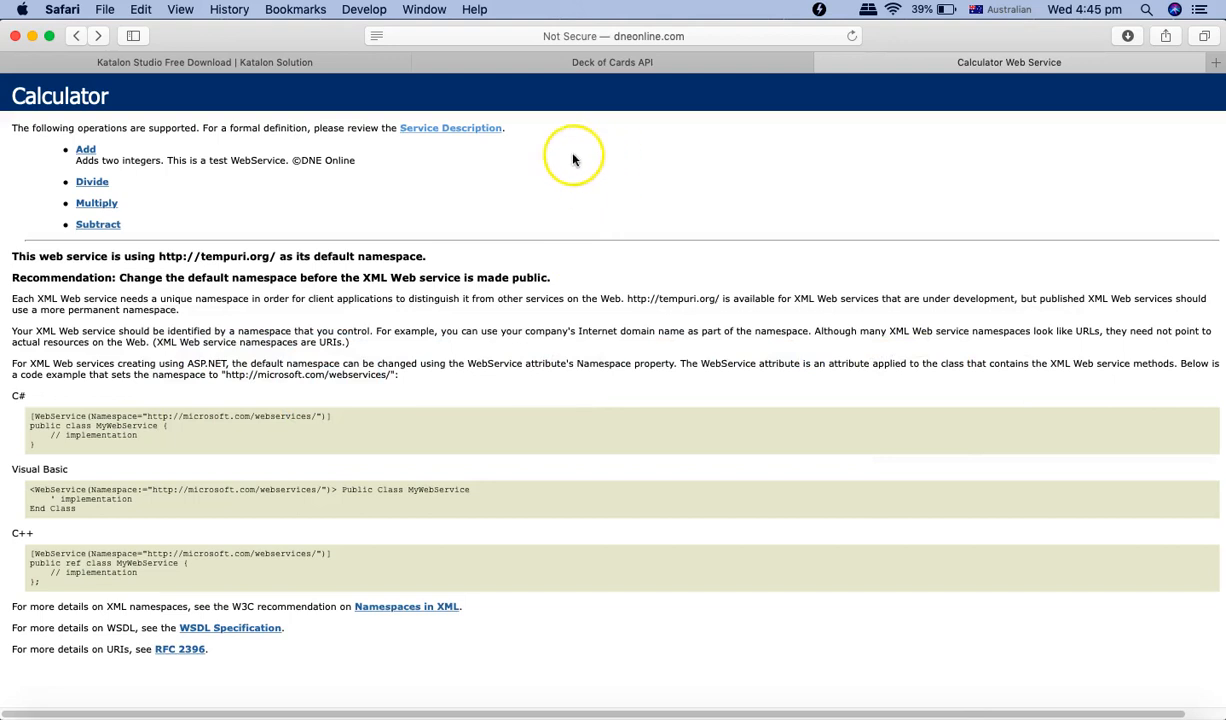
{"action": "mouse_move", "coordinate": [220, 110]}
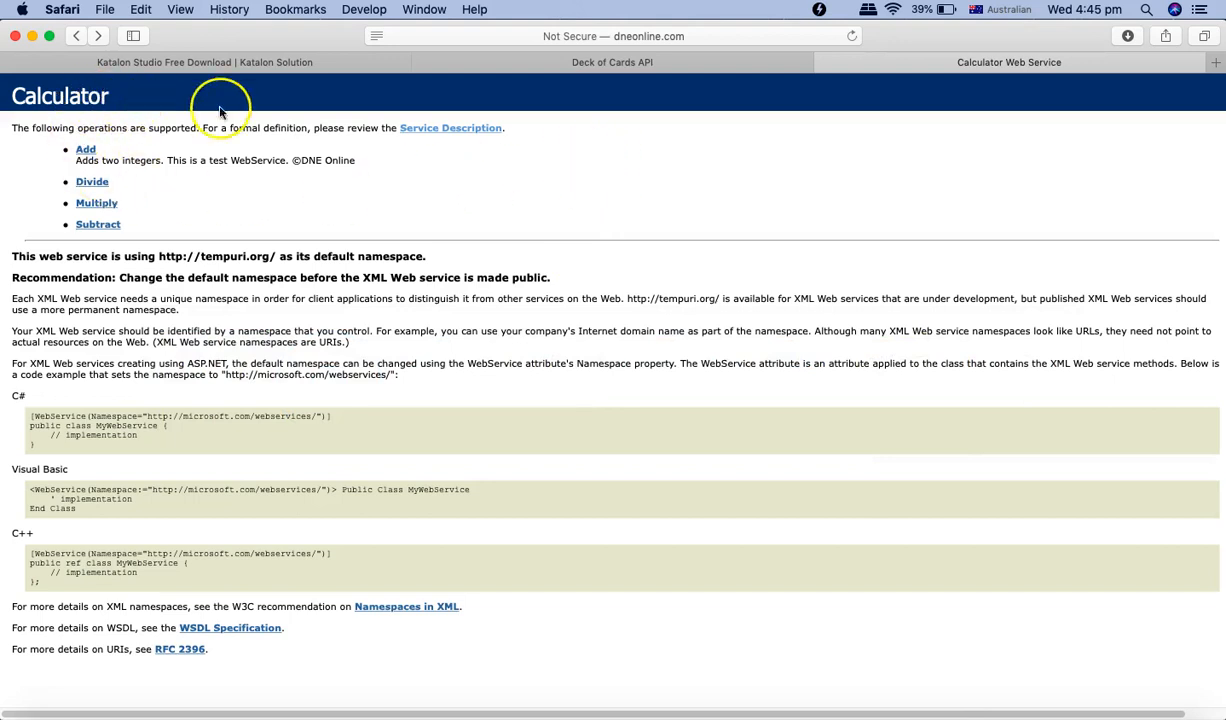
{"action": "mouse_move", "coordinate": [290, 256]}
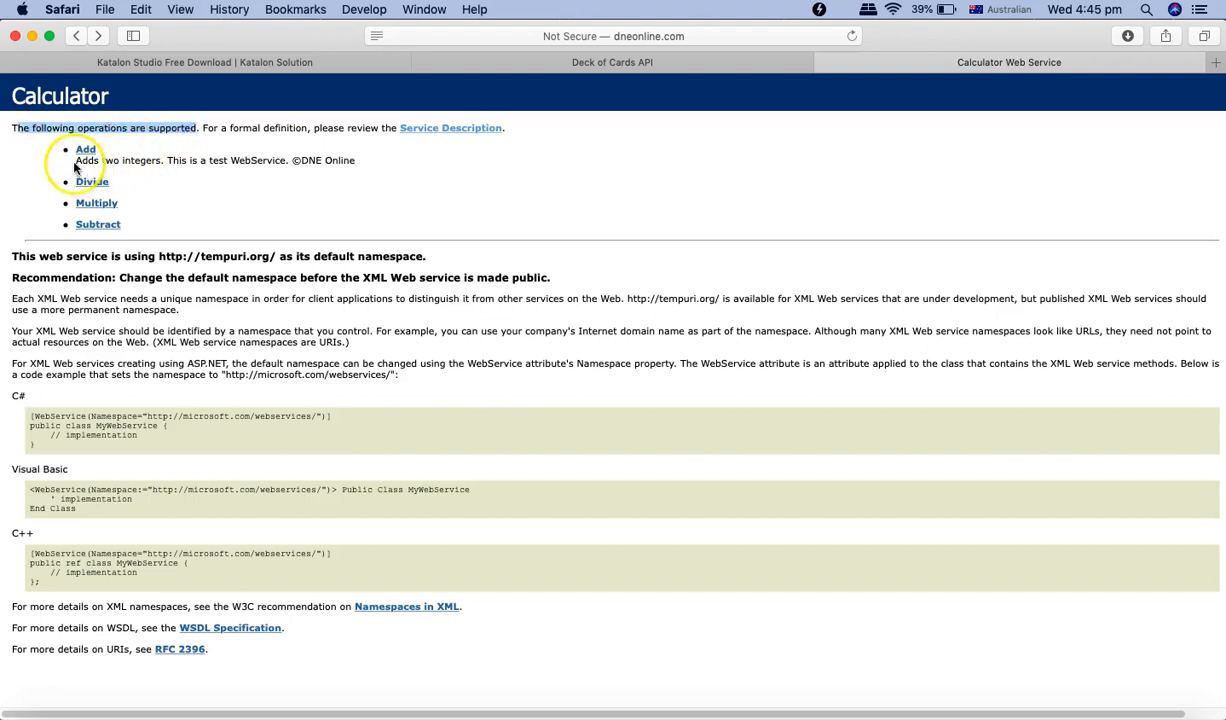
{"action": "mouse_move", "coordinate": [100, 238]}
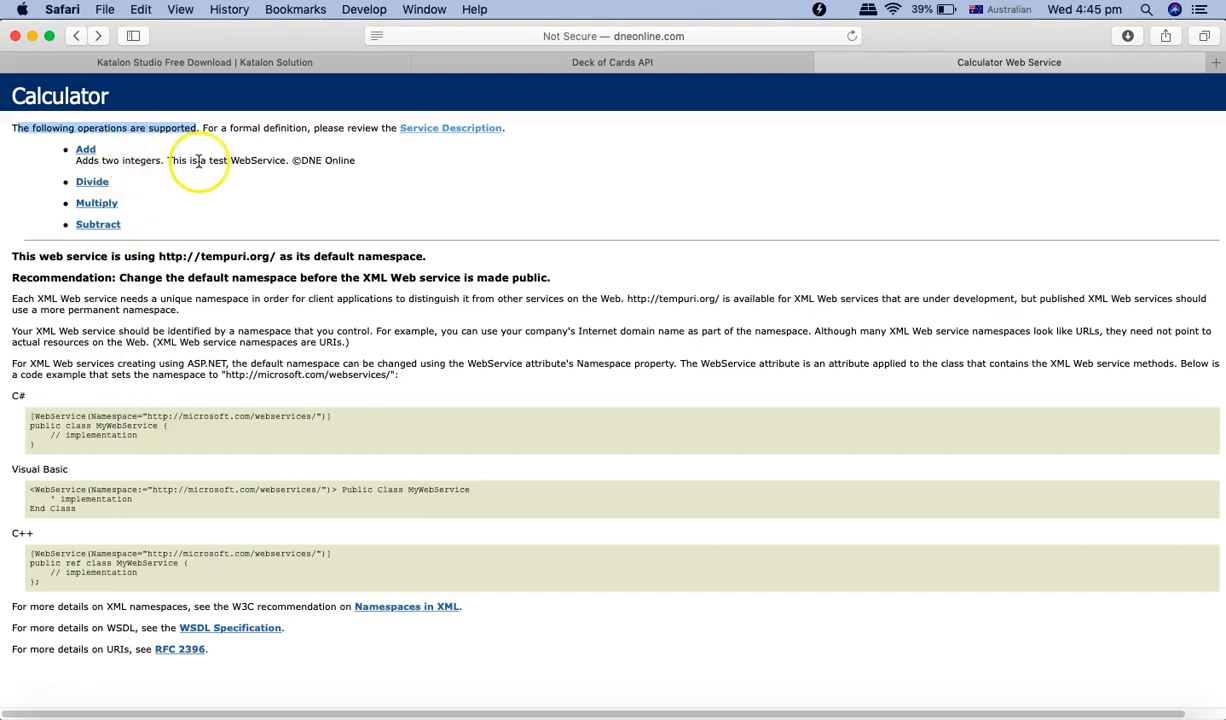
{"action": "mouse_move", "coordinate": [356, 166]}
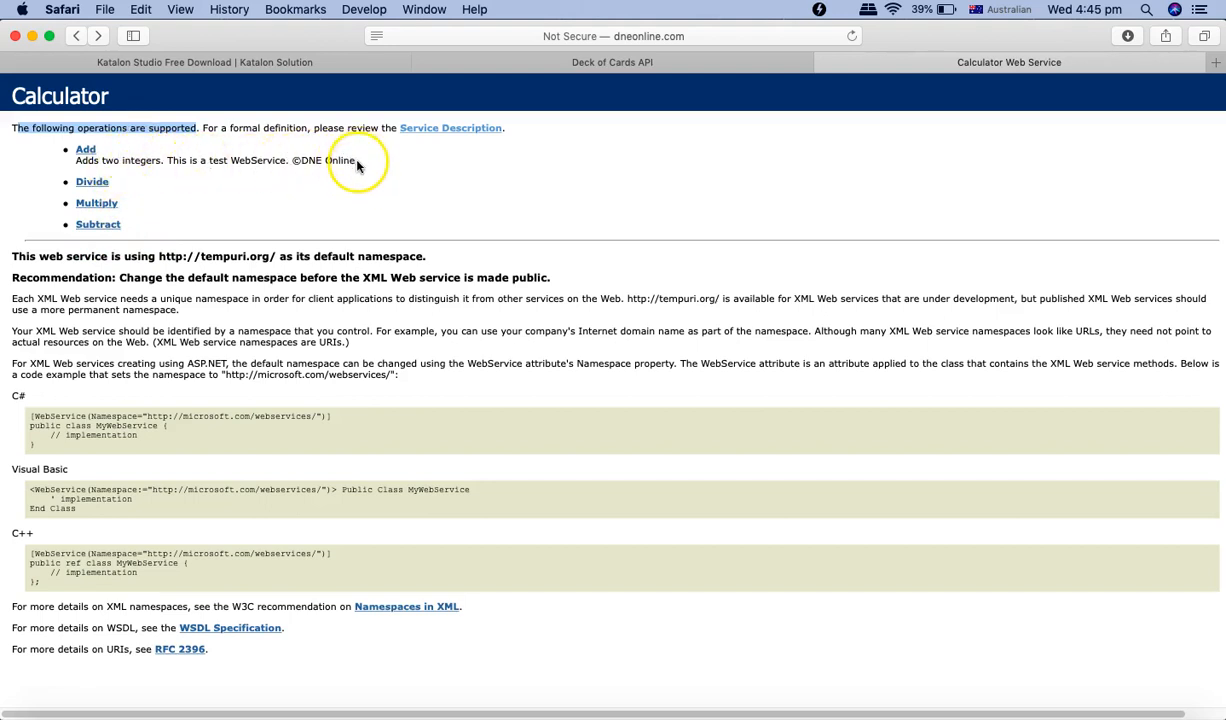
{"action": "mouse_move", "coordinate": [450, 132]}
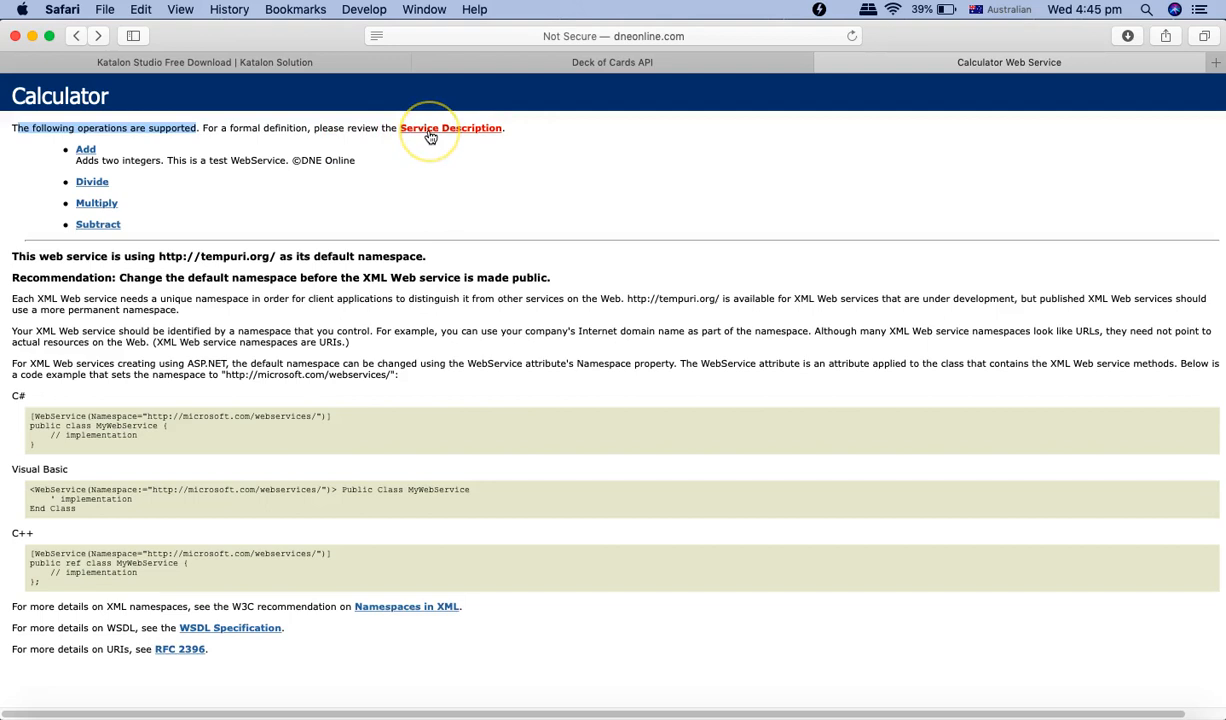
- Show the calculator service's WSDL description in Safari and select its address for copying
{"action": "left_click", "coordinate": [452, 128]}
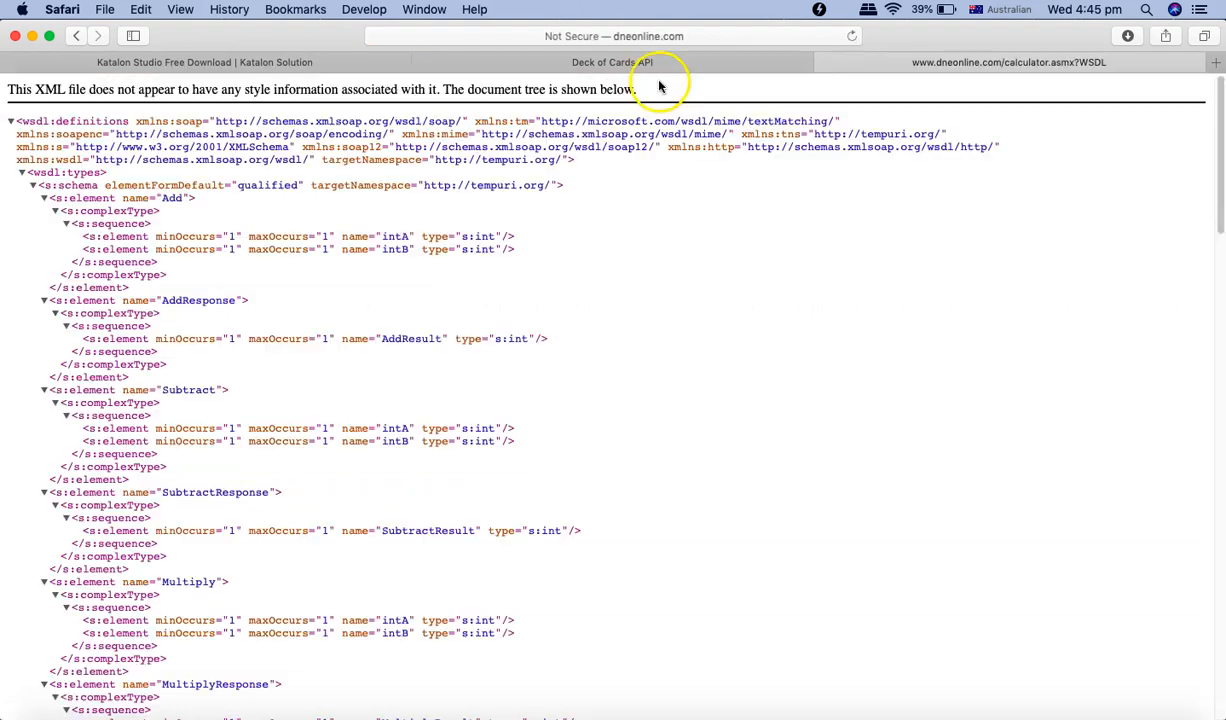
{"action": "left_click", "coordinate": [604, 36]}
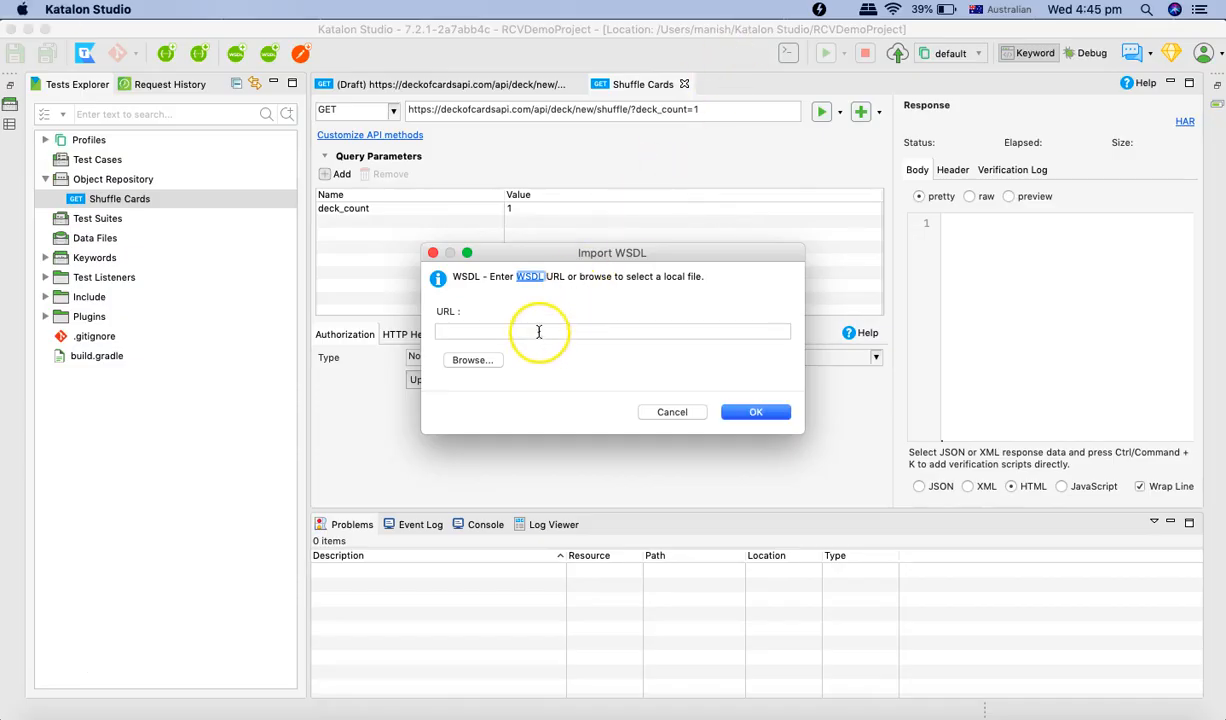
{"action": "type", "text": "http://www.dneonline.com/calculator.asmx?WSDL"}
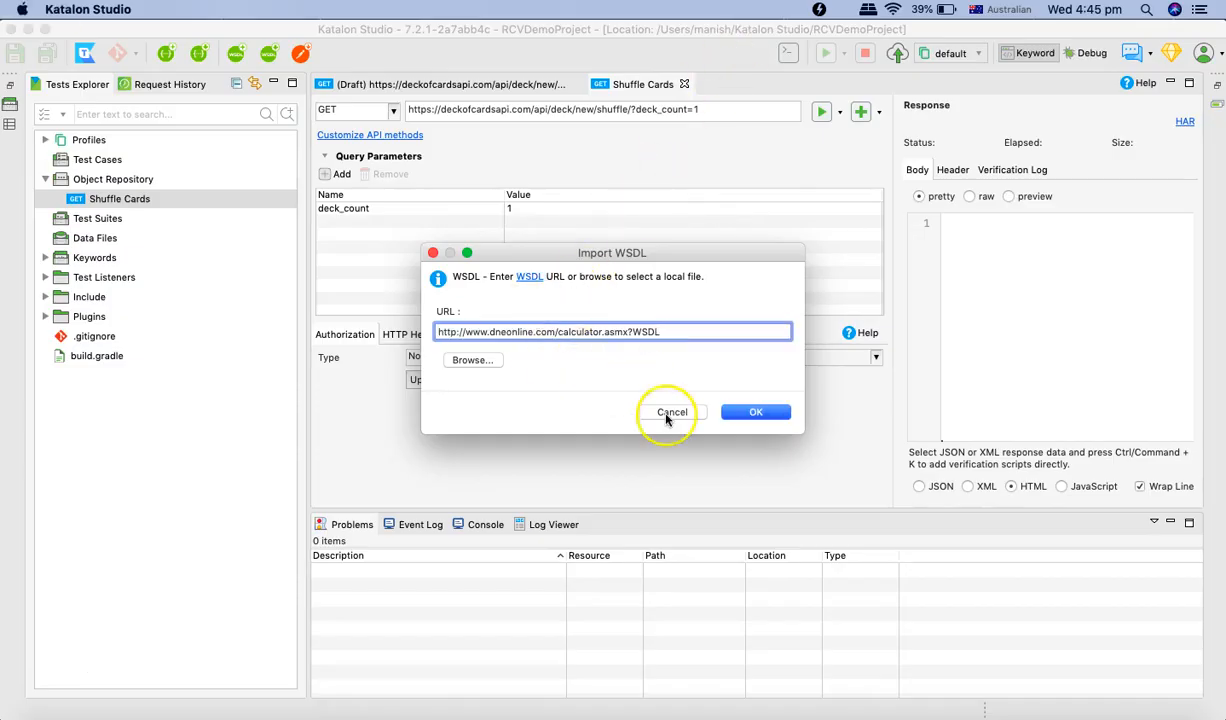
{"action": "mouse_move", "coordinate": [538, 296]}
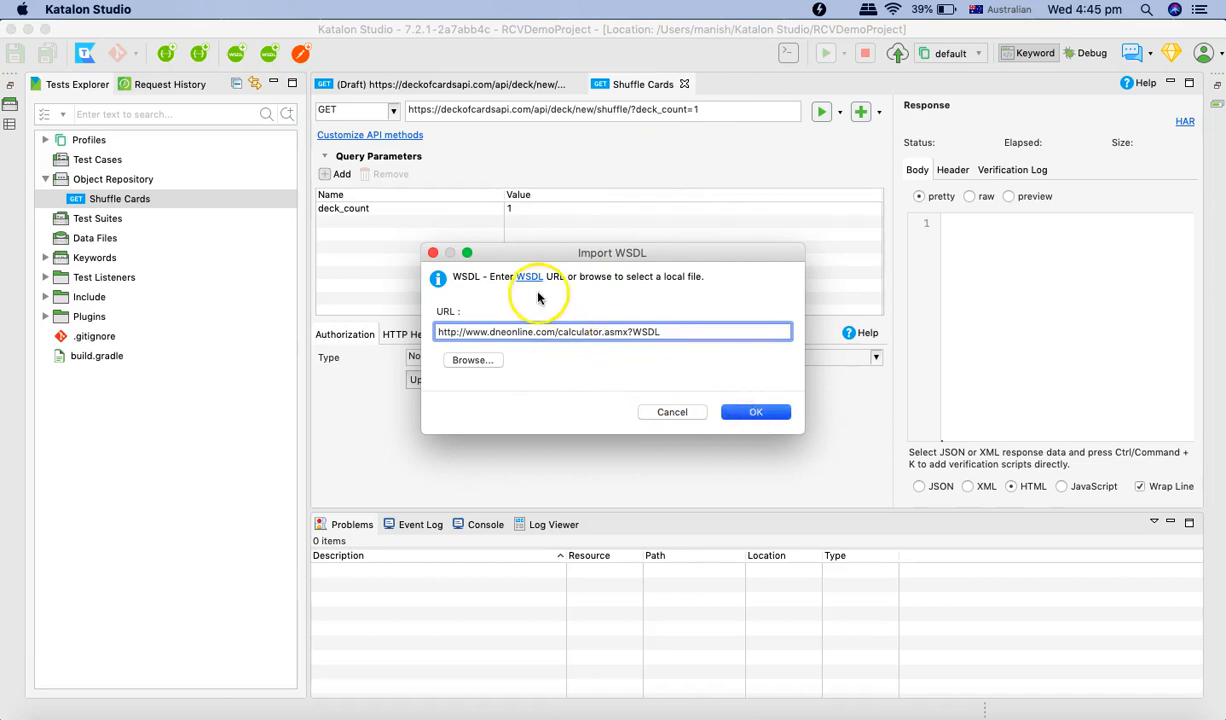
{"action": "left_click", "coordinate": [756, 412]}
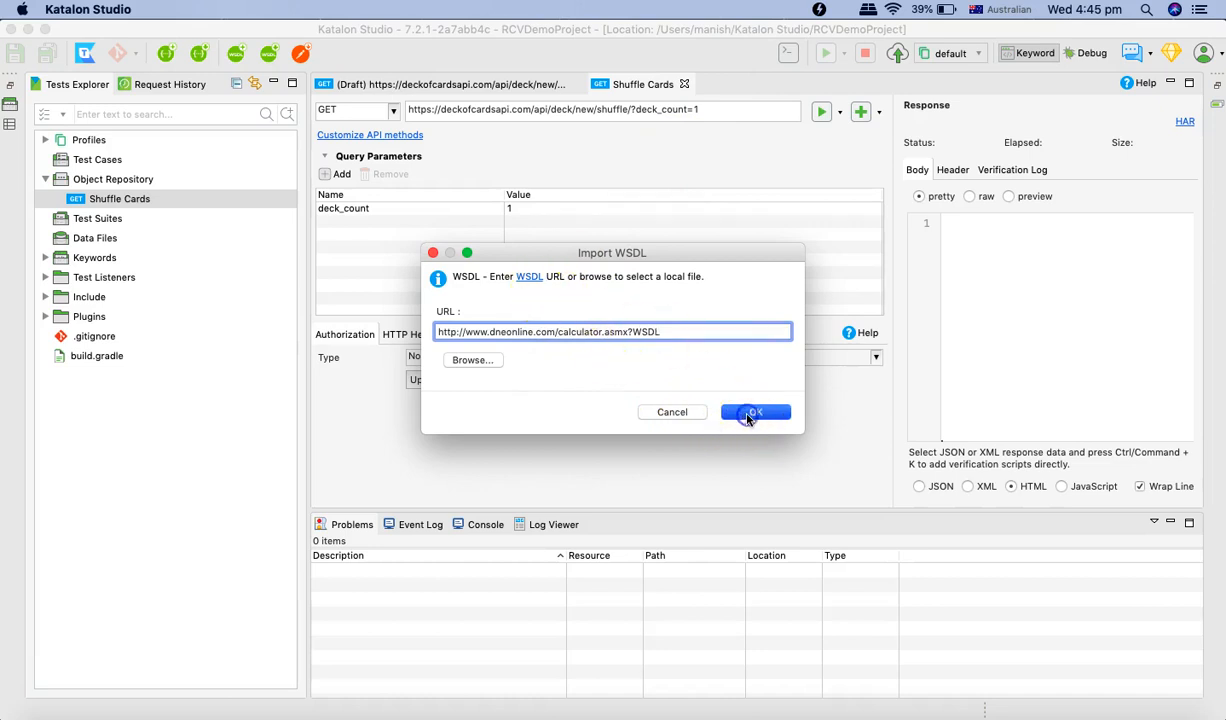
{"action": "left_click", "coordinate": [756, 412]}
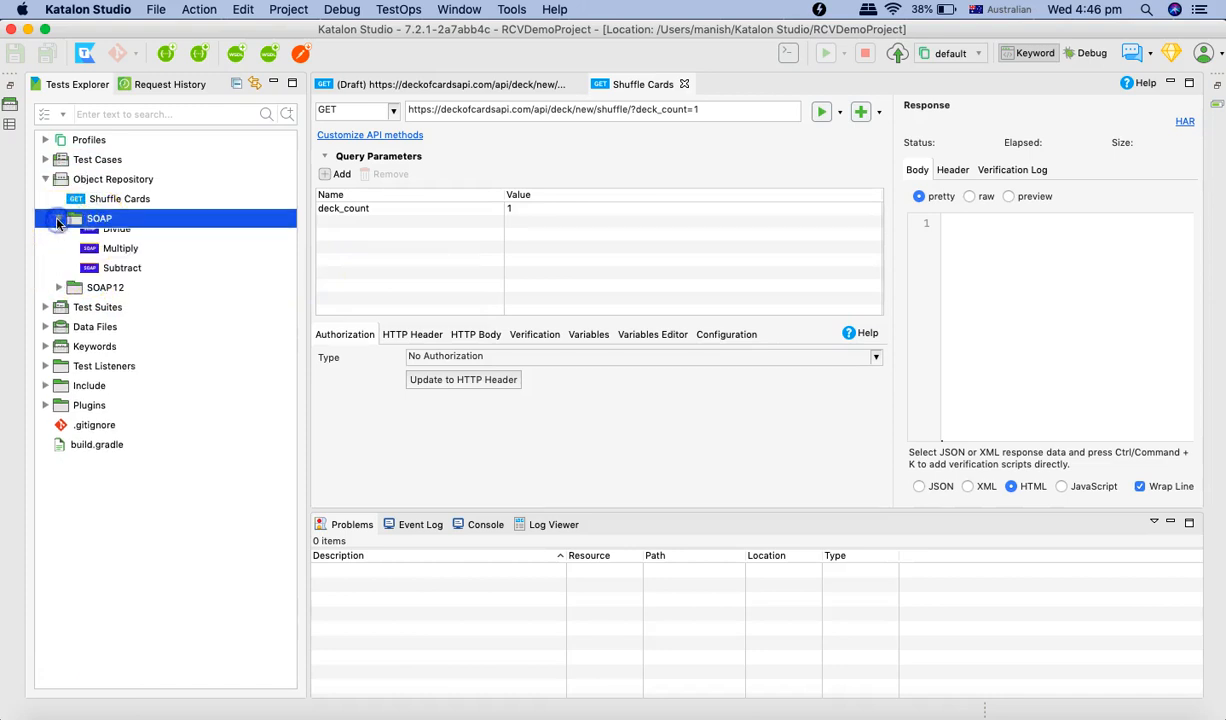
- Expand the imported SOAP and SOAP12 folders and select the SOAP Add request
{"action": "left_click", "coordinate": [58, 218]}
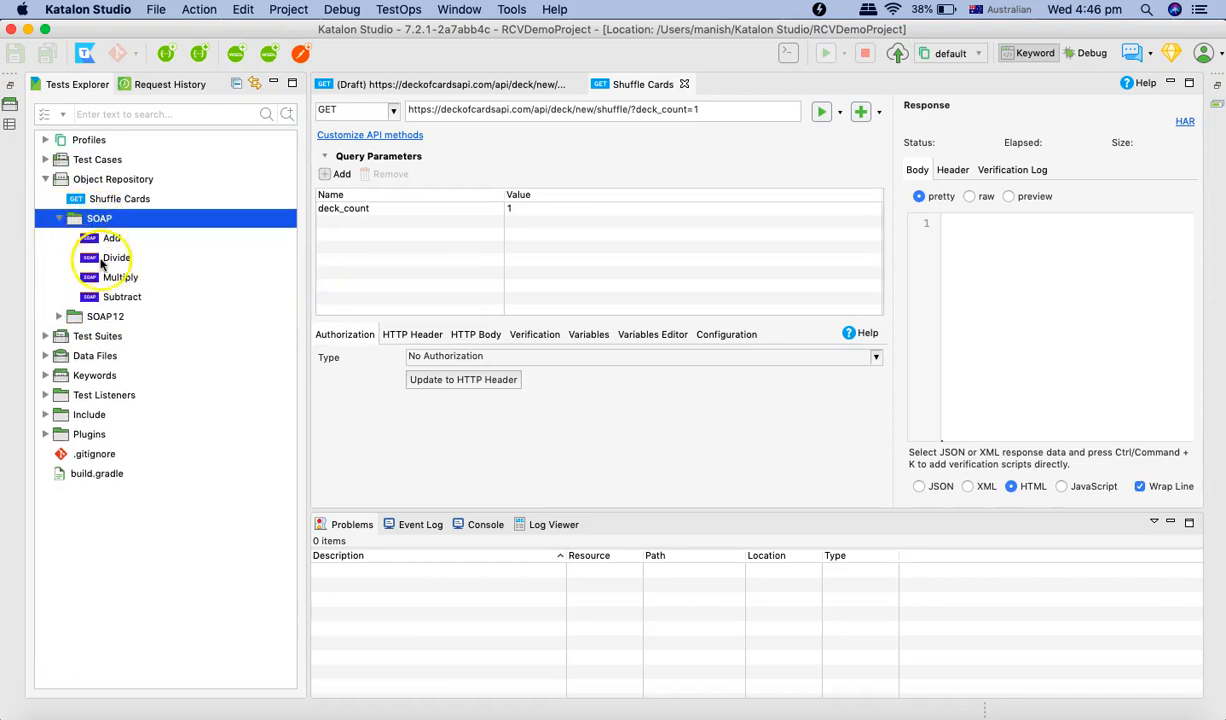
{"action": "left_click", "coordinate": [58, 316]}
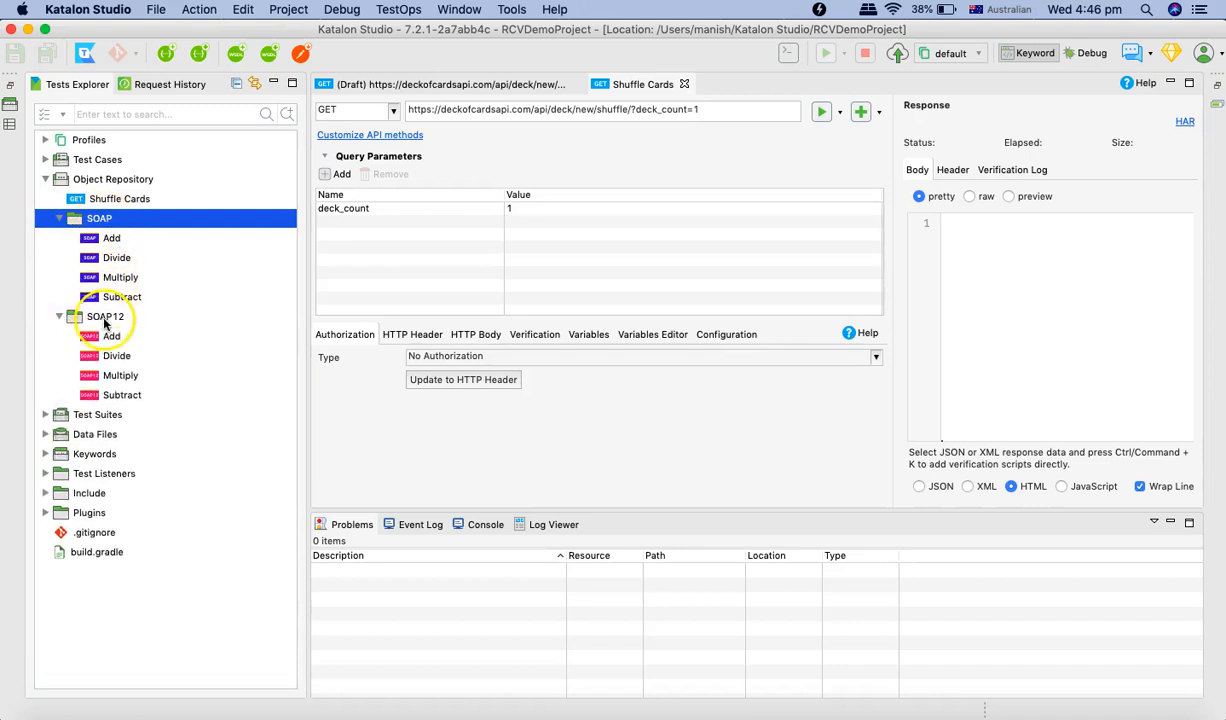
{"action": "left_click", "coordinate": [104, 316]}
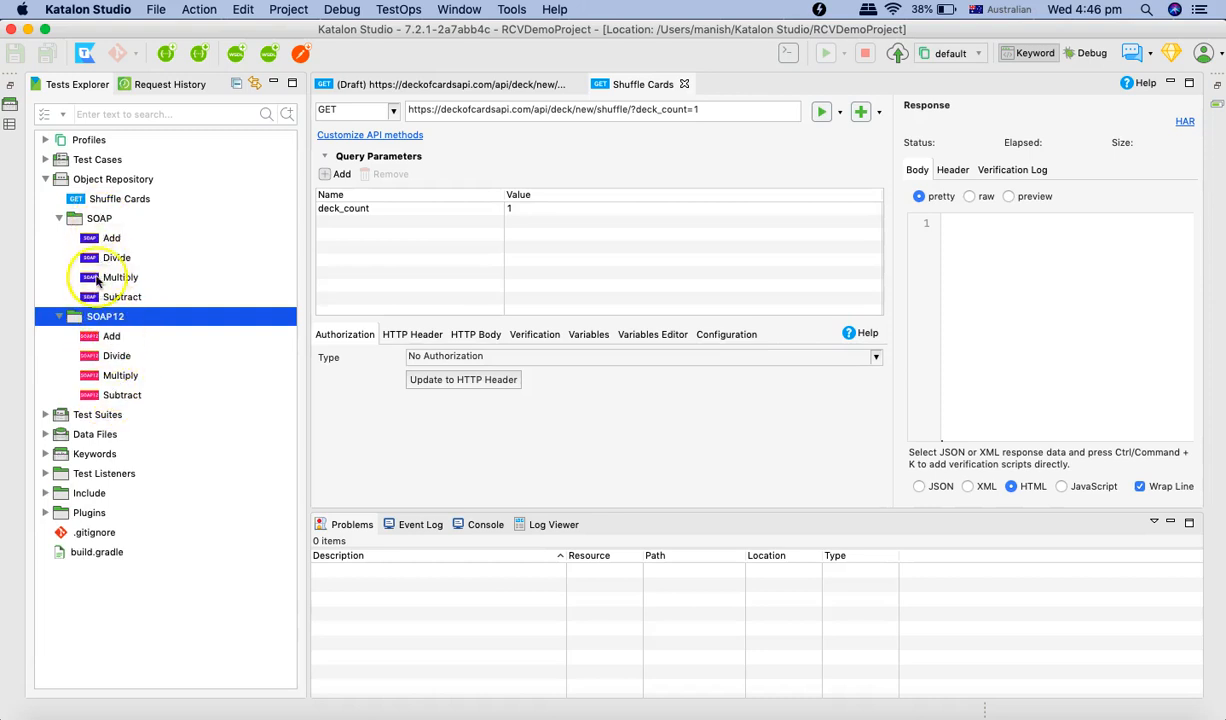
{"action": "left_click", "coordinate": [112, 236]}
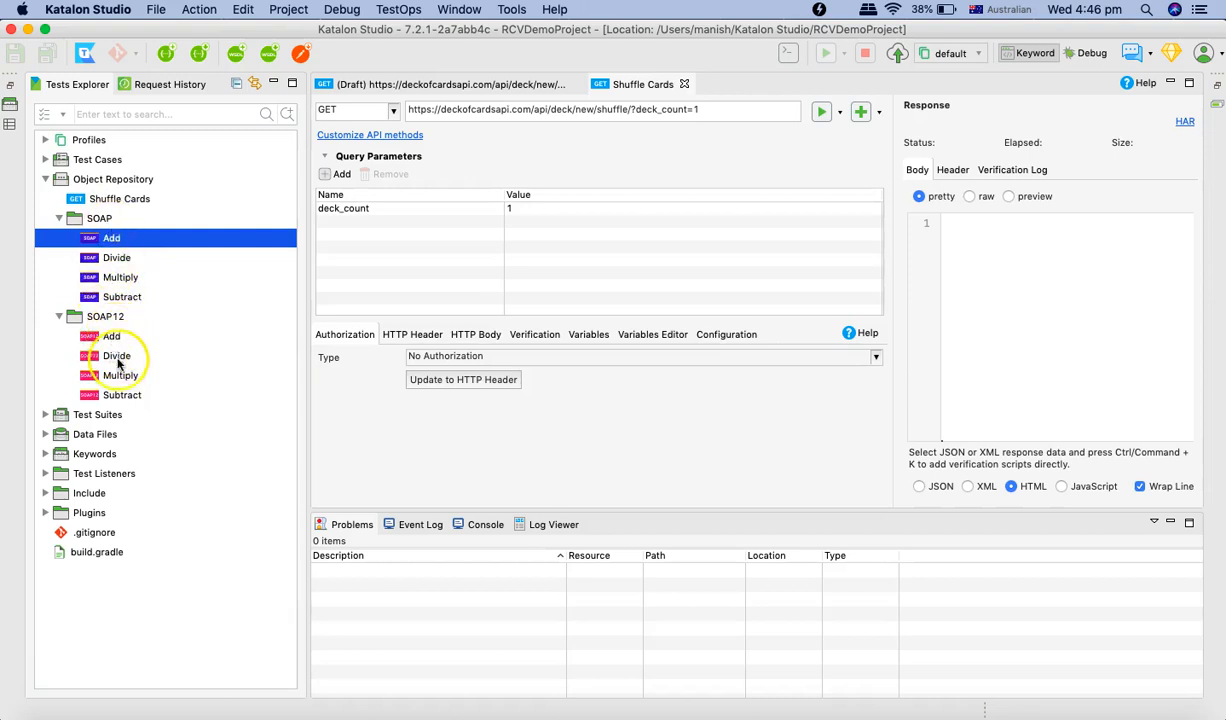
{"action": "left_click", "coordinate": [98, 218]}
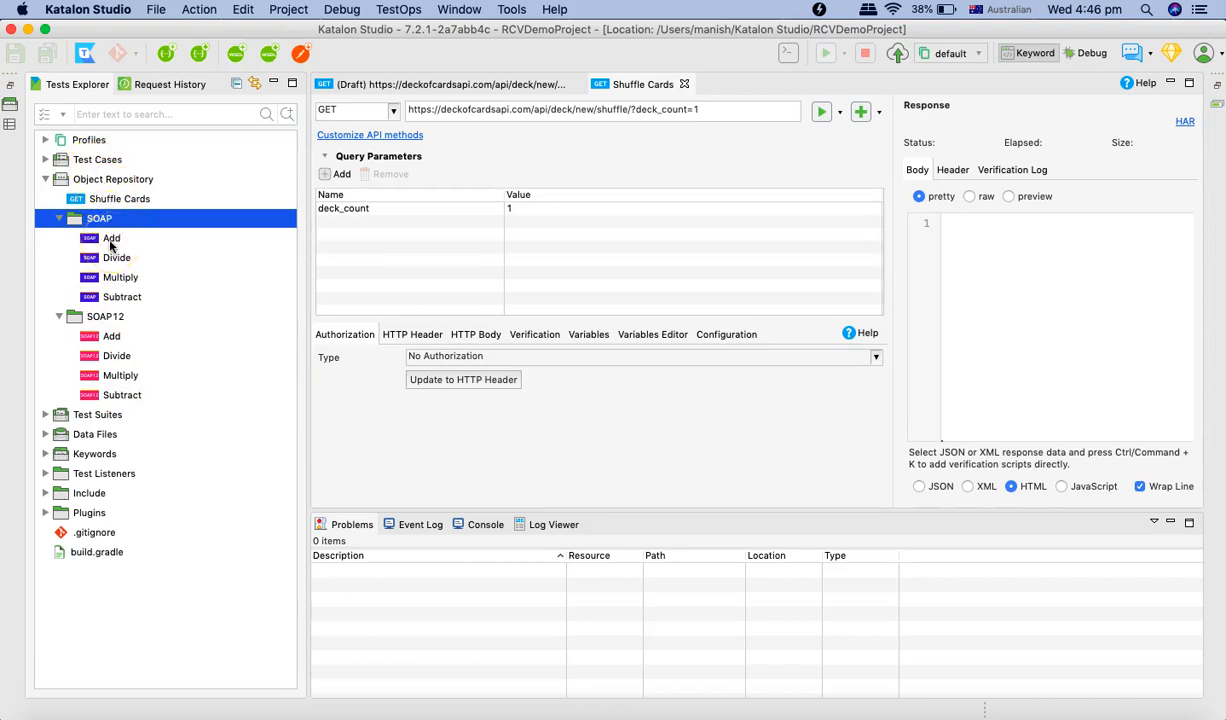
{"action": "left_click", "coordinate": [112, 238]}
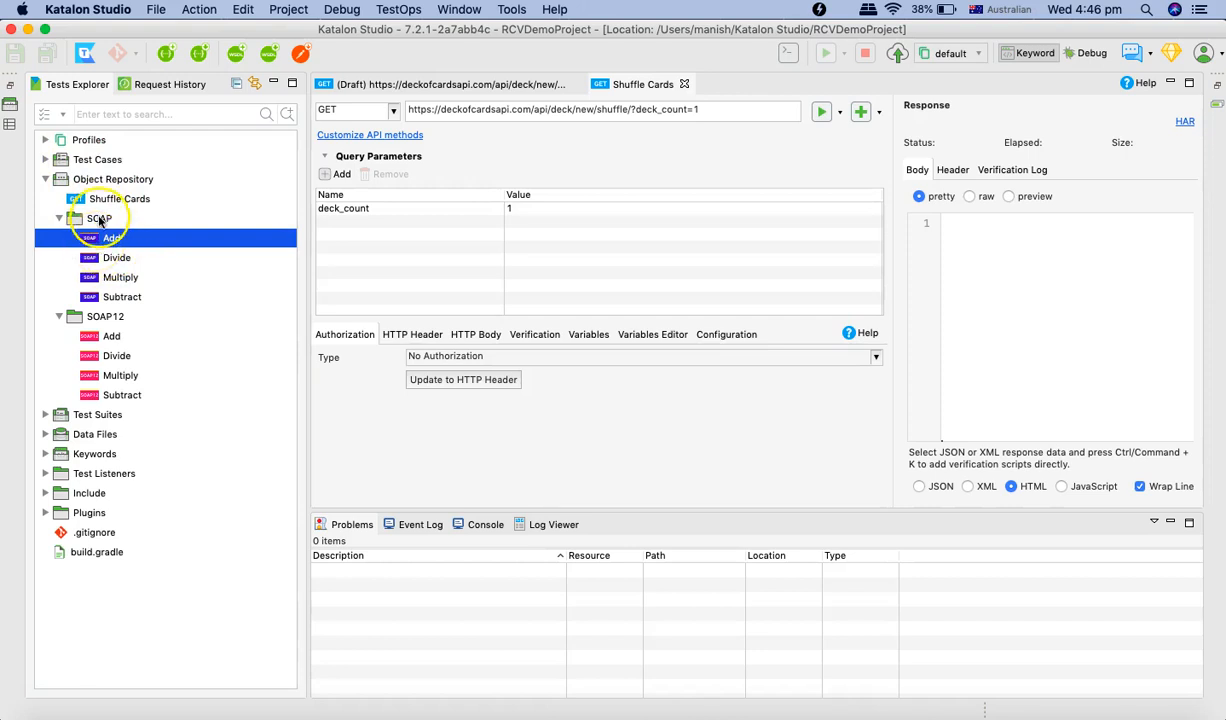
{"action": "left_click", "coordinate": [112, 238]}
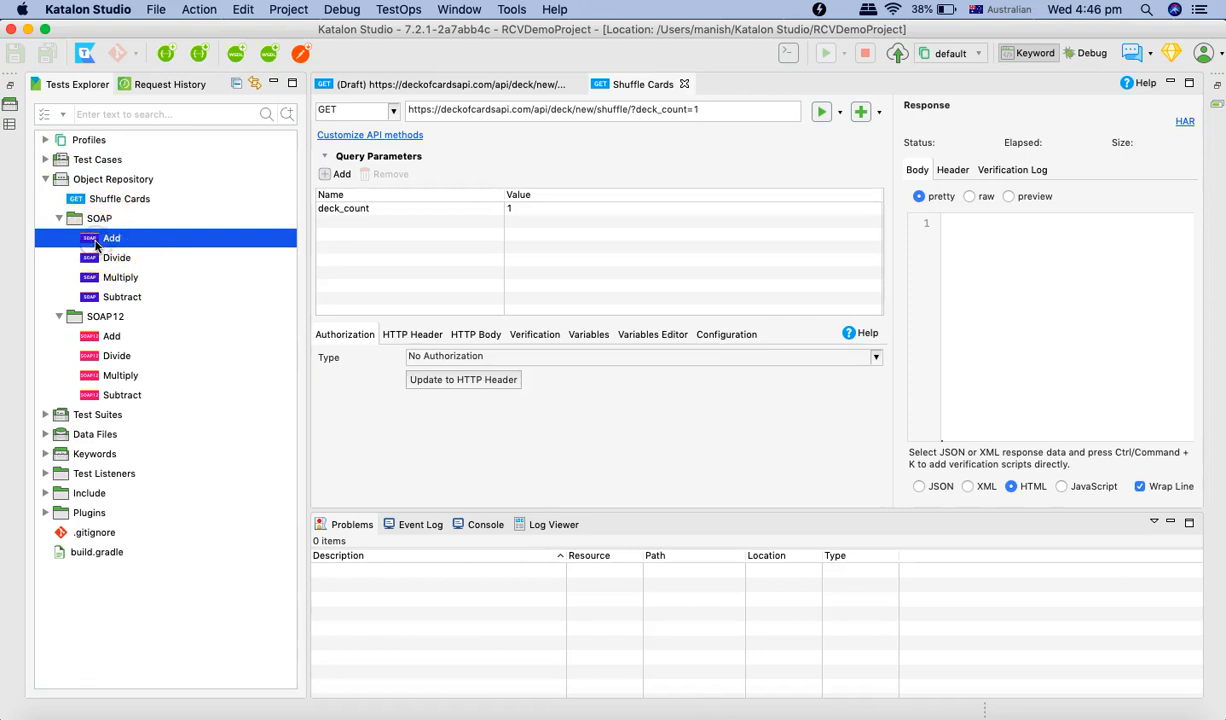
- Make the Add request a SOAP request and load its service functions from the calculator WSDL
{"action": "double_click", "coordinate": [112, 238]}
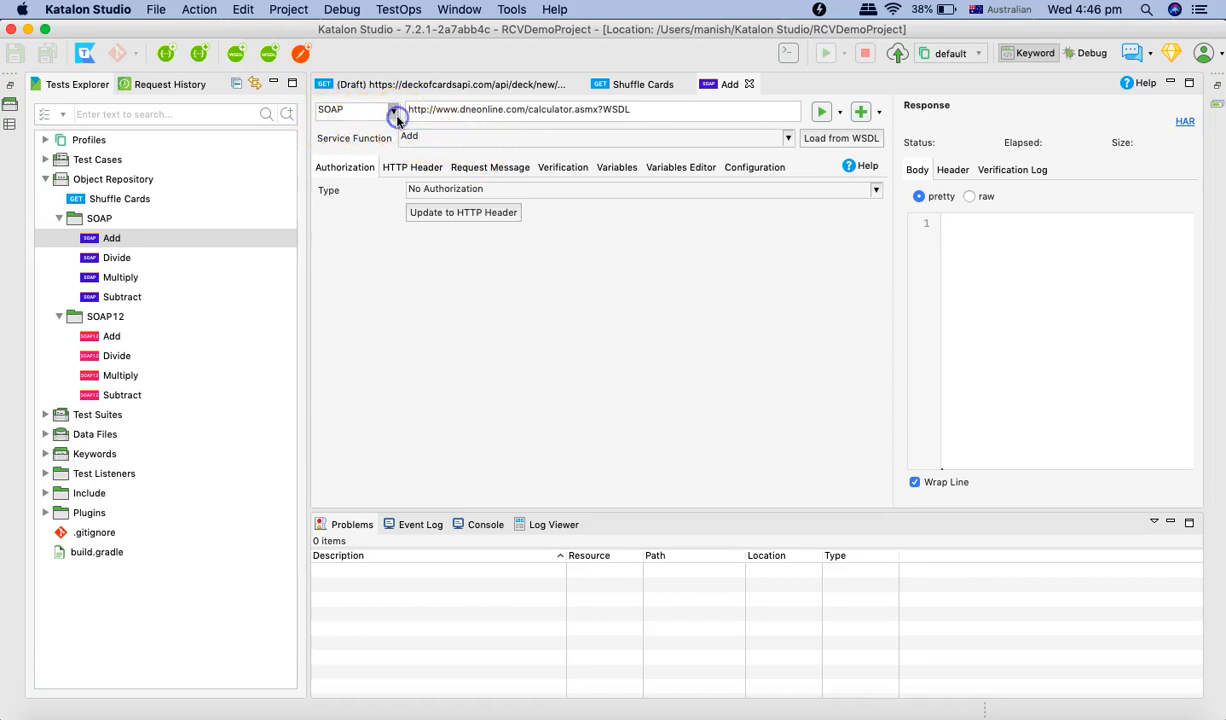
{"action": "left_click", "coordinate": [392, 110]}
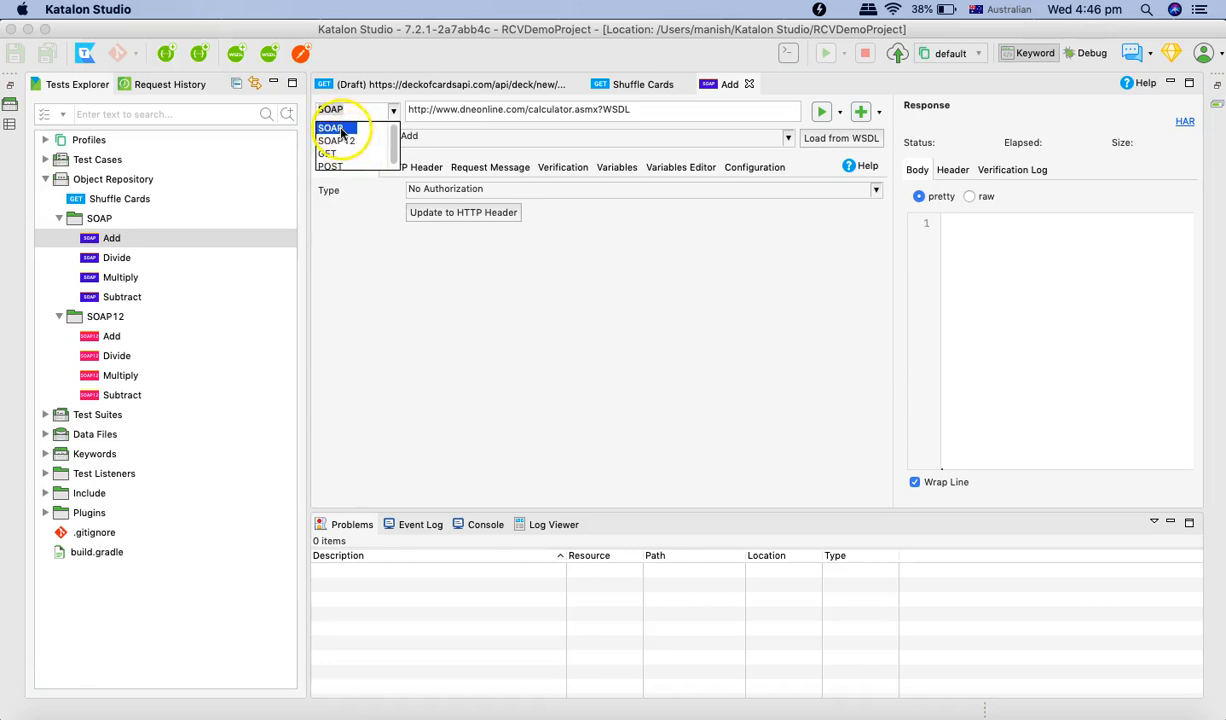
{"action": "left_click", "coordinate": [332, 128]}
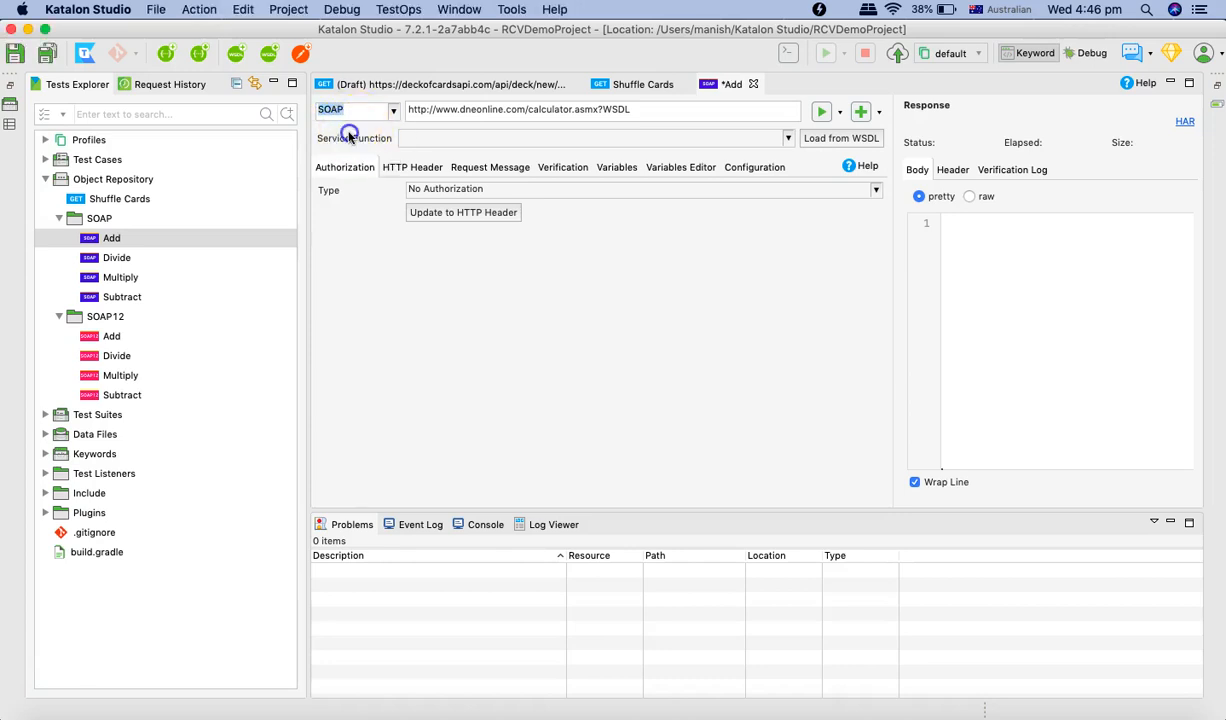
{"action": "left_click", "coordinate": [642, 118]}
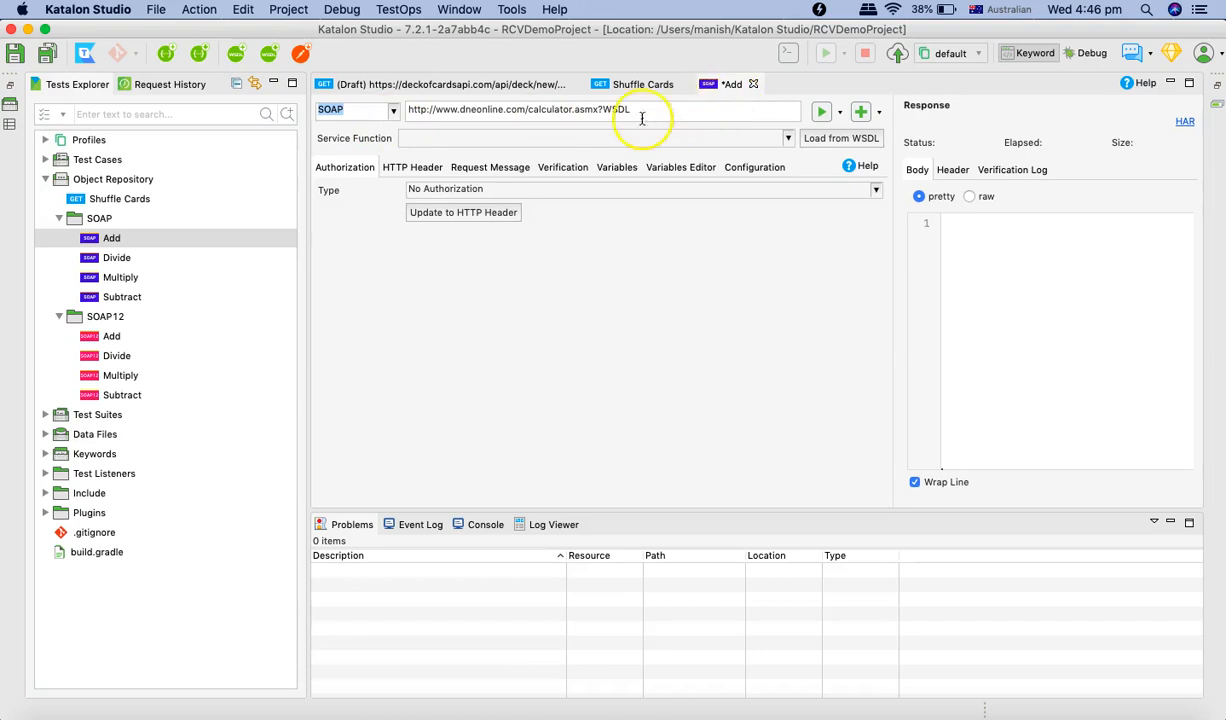
{"action": "mouse_move", "coordinate": [784, 152]}
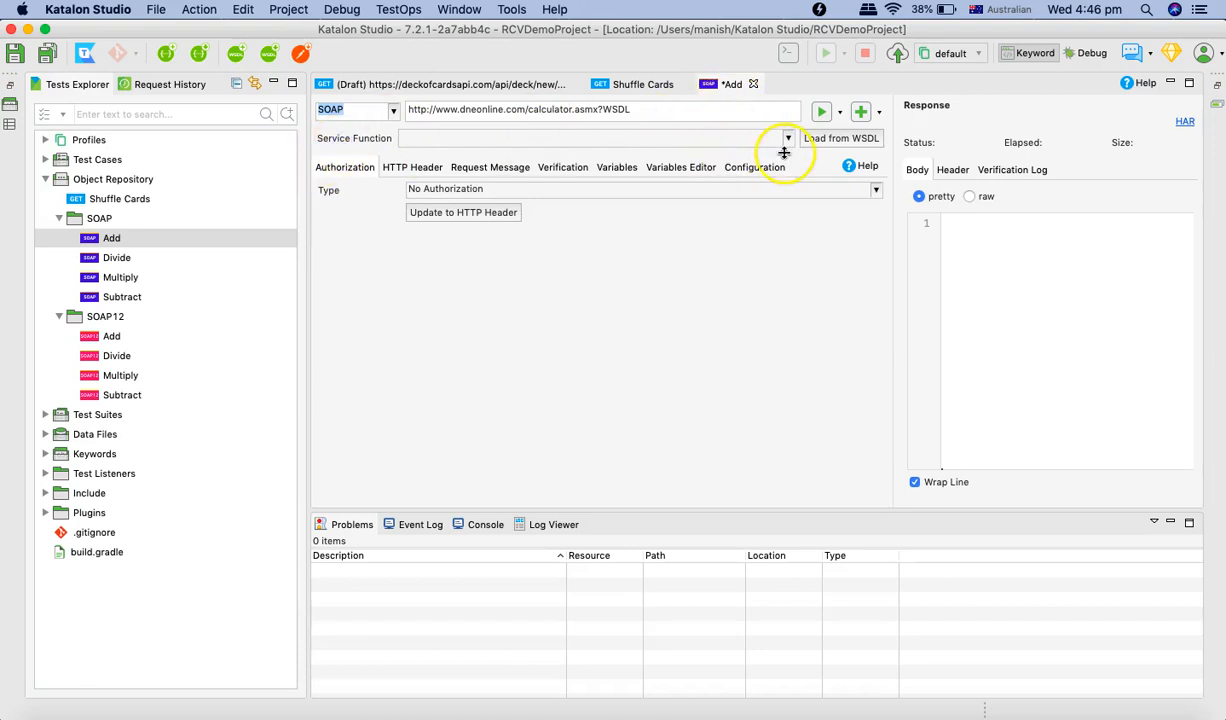
{"action": "left_click", "coordinate": [788, 138]}
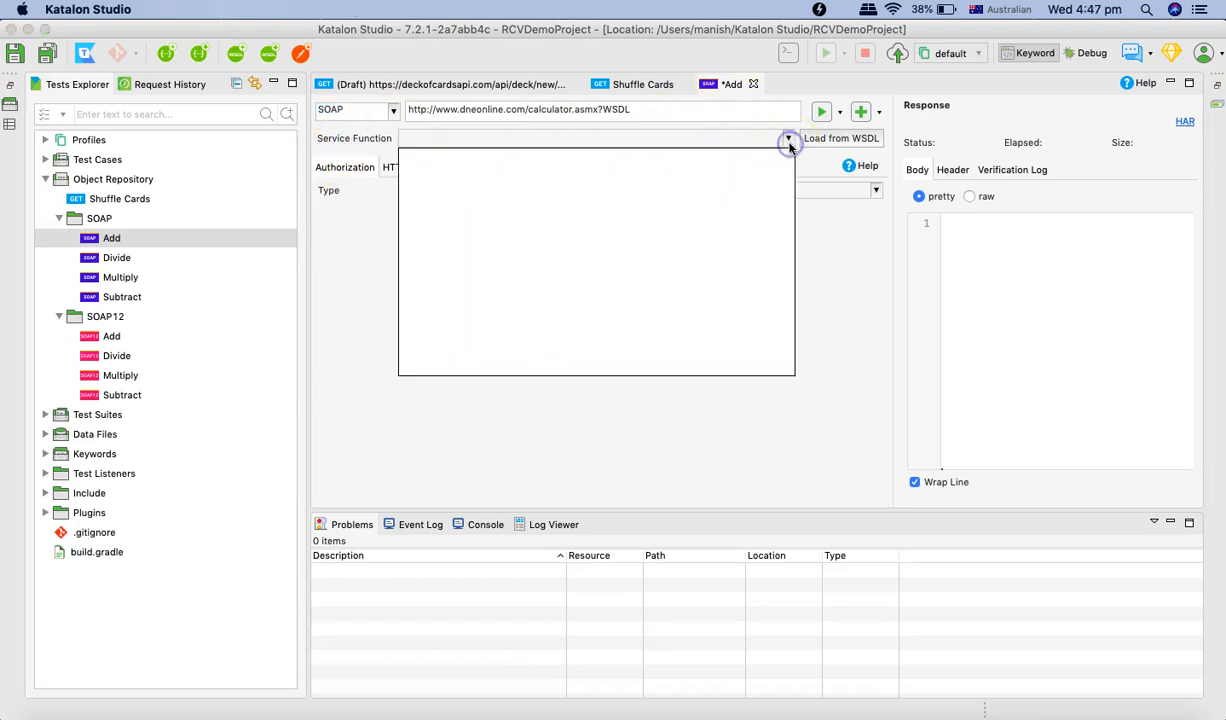
{"action": "left_click", "coordinate": [788, 138]}
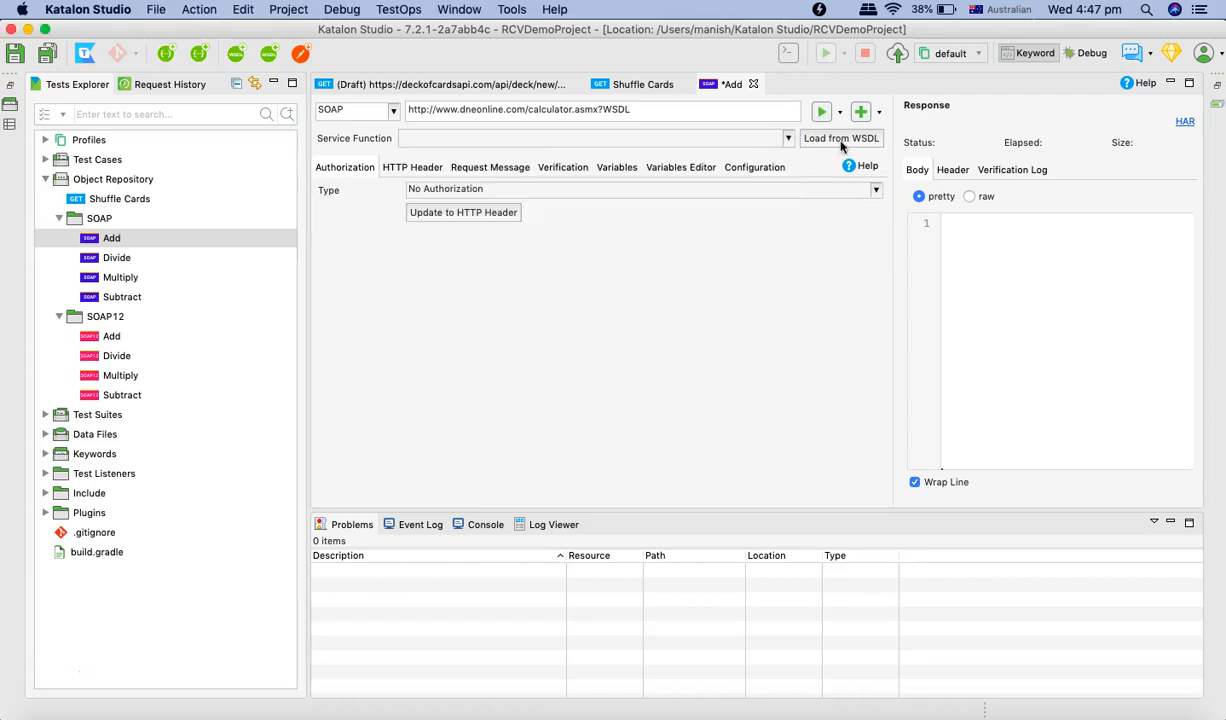
{"action": "left_click", "coordinate": [842, 138]}
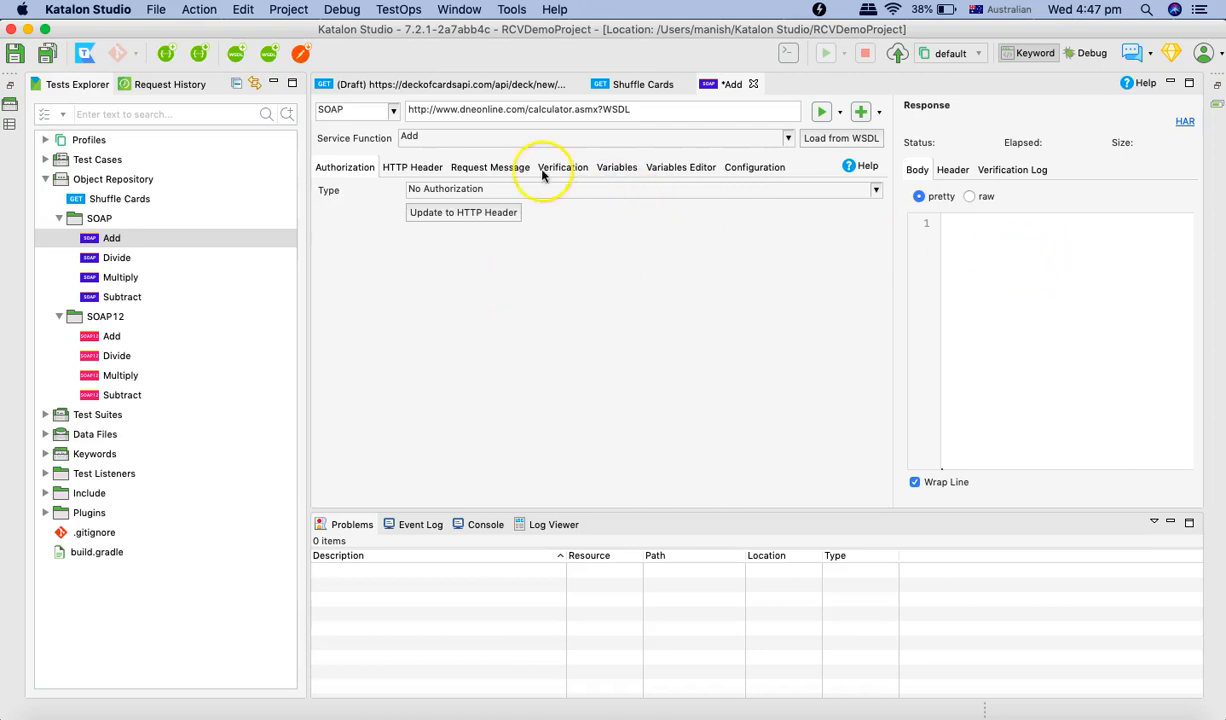
{"action": "mouse_move", "coordinate": [796, 160]}
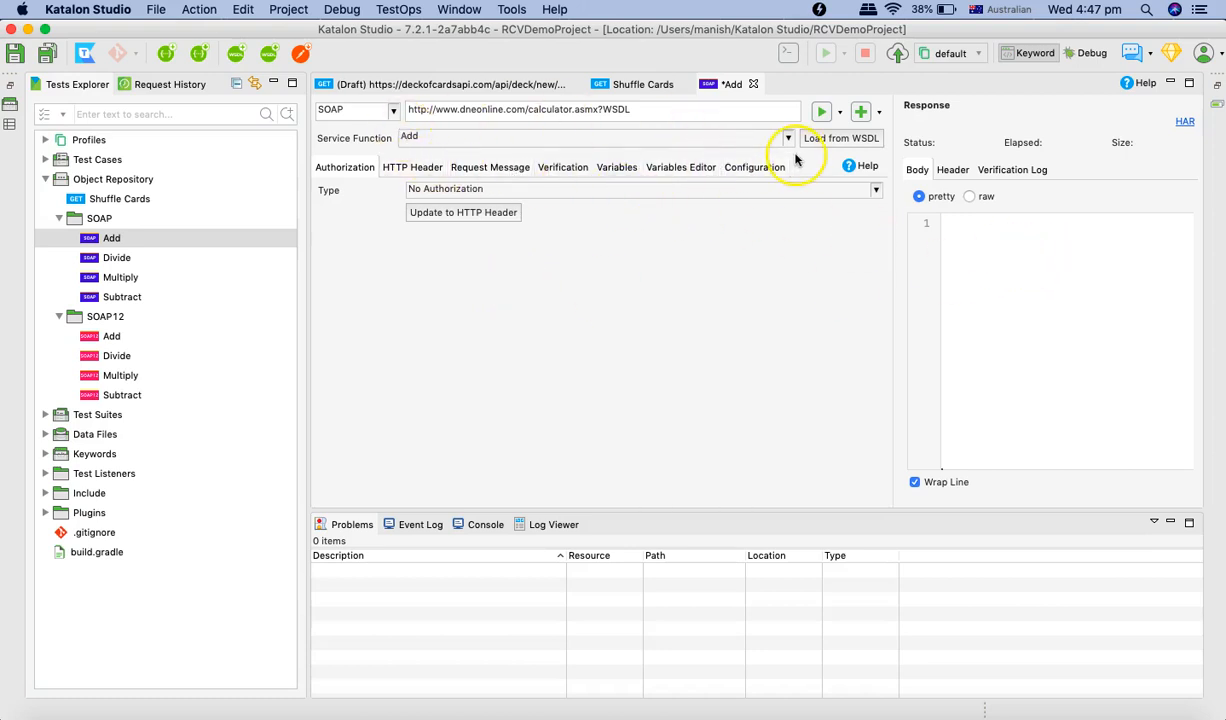
{"action": "mouse_move", "coordinate": [700, 190]}
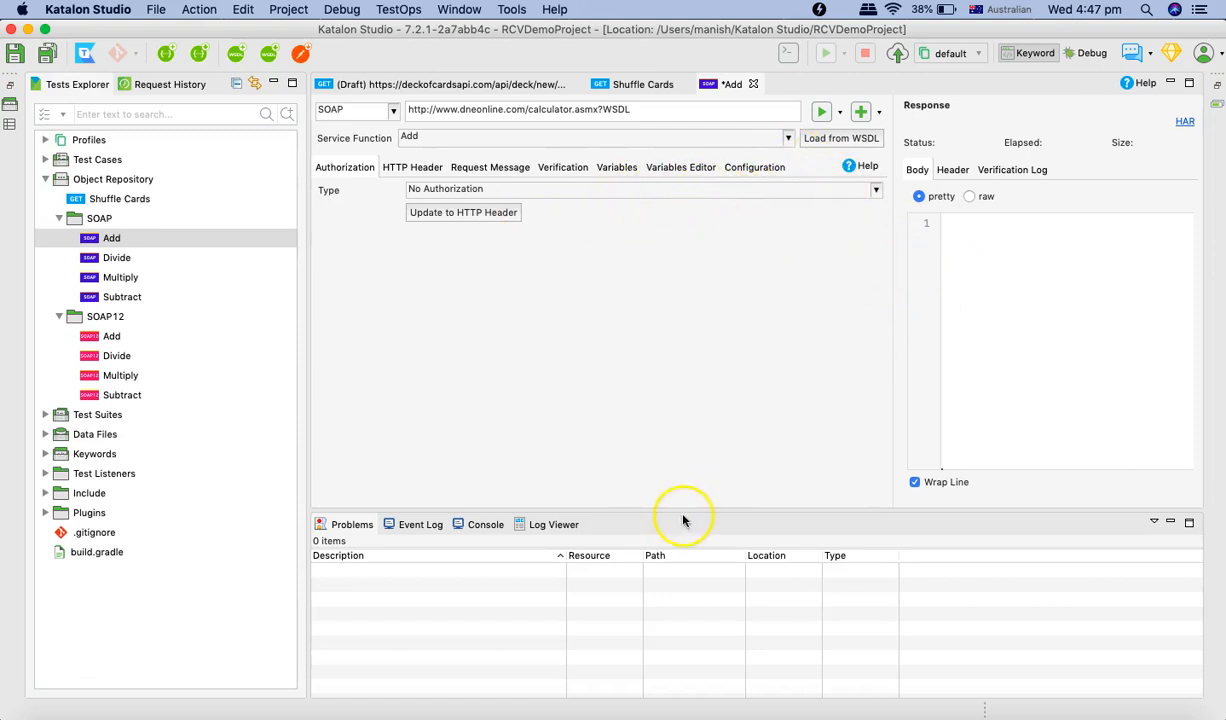
{"action": "mouse_move", "coordinate": [784, 352]}
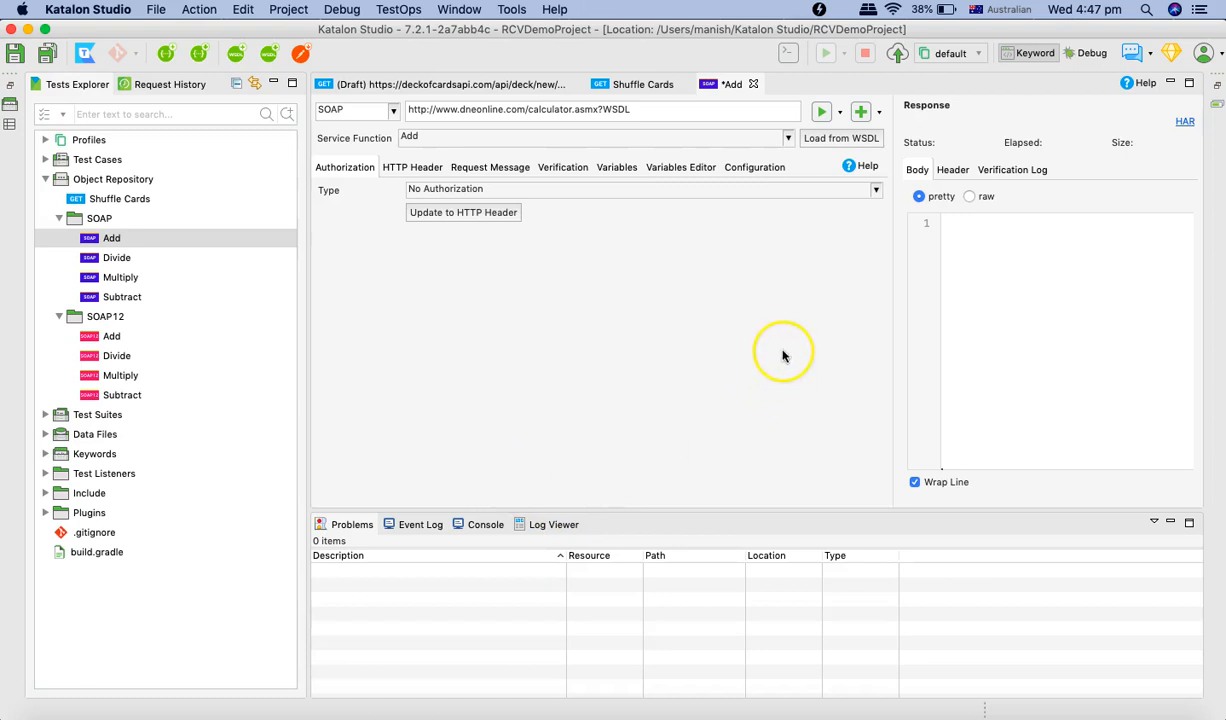
{"action": "mouse_move", "coordinate": [384, 272]}
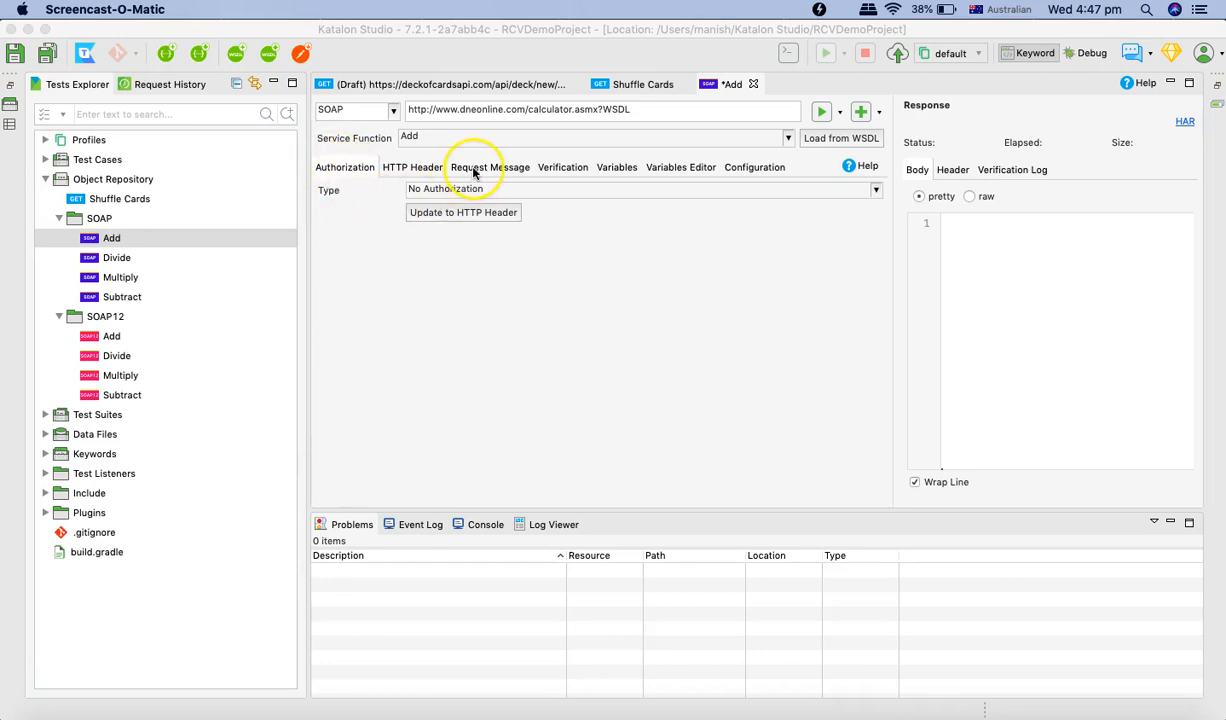
- Set intA and intB to 4 in the Add request message and send it
{"action": "left_click", "coordinate": [490, 168]}
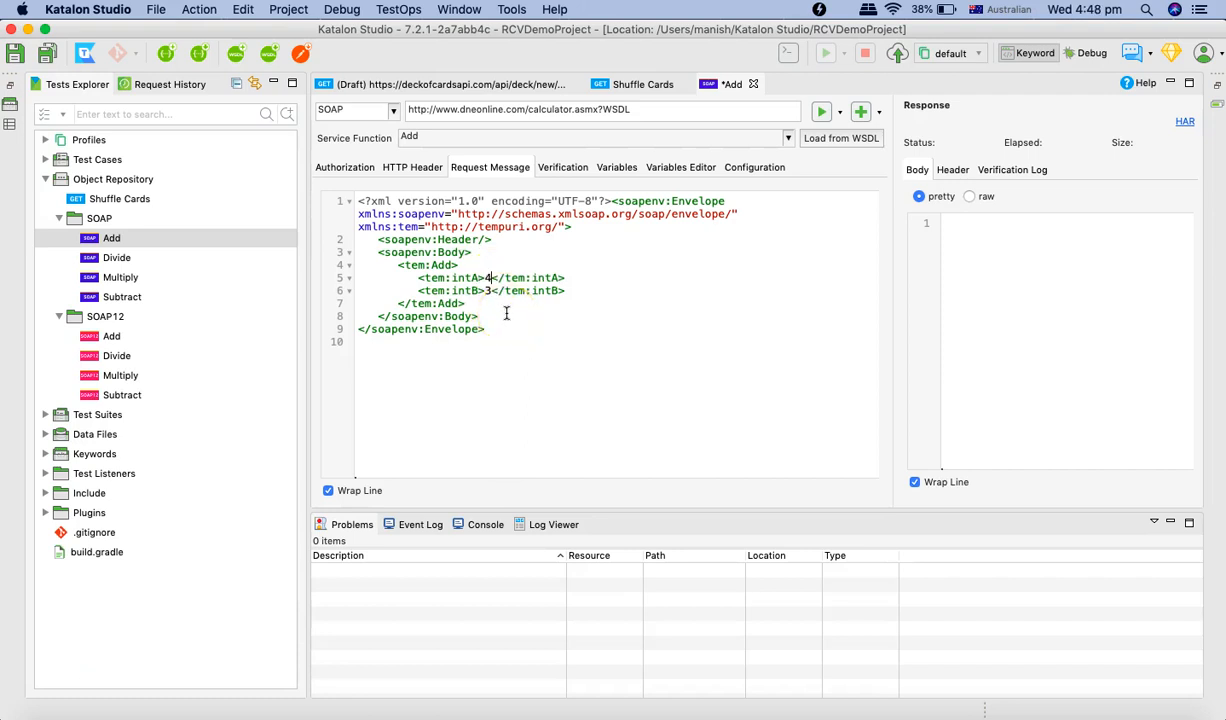
{"action": "type", "text": "4"}
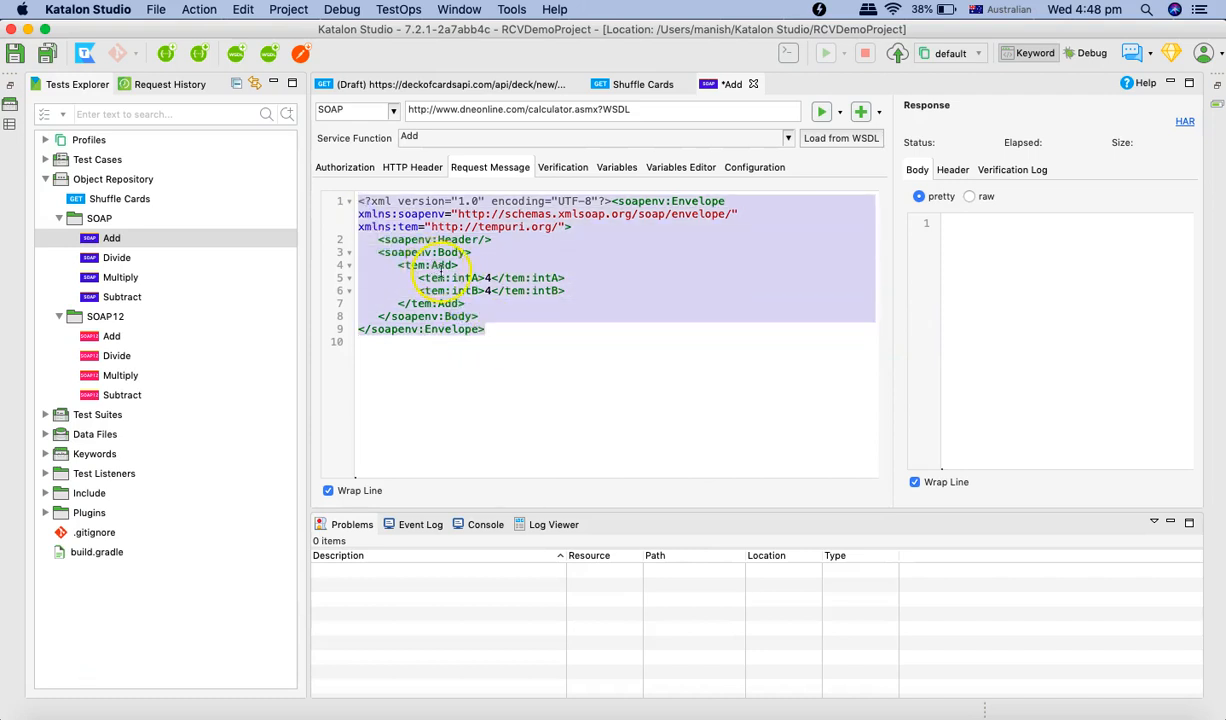
{"action": "left_click", "coordinate": [416, 252]}
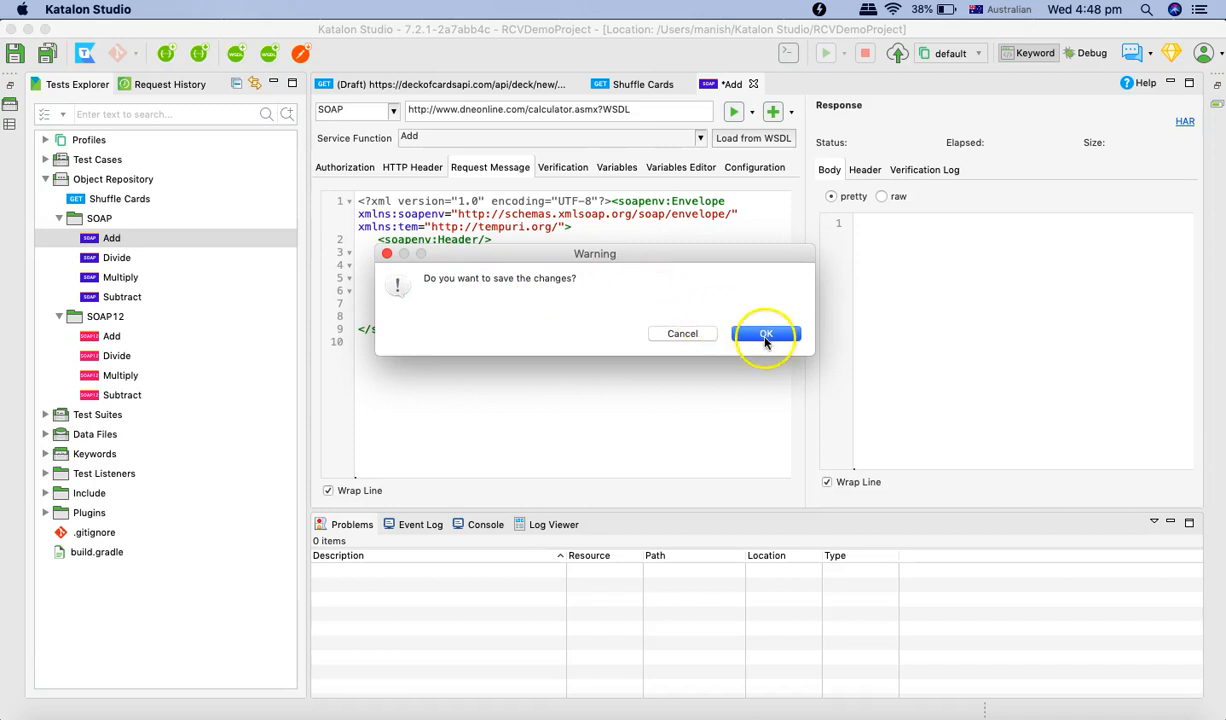
- Confirm the save warning to send Add, then widen the response pane showing 200 OK with AddResult 8
{"action": "left_click", "coordinate": [766, 332]}
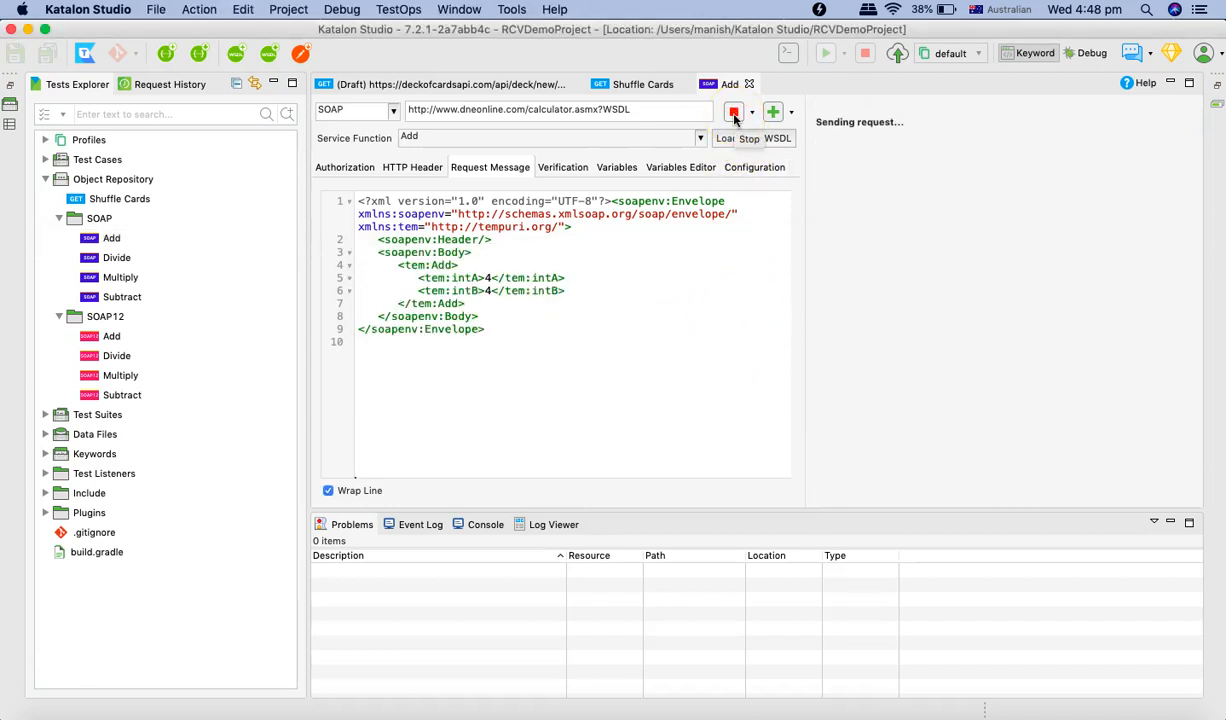
{"action": "left_click", "coordinate": [728, 112]}
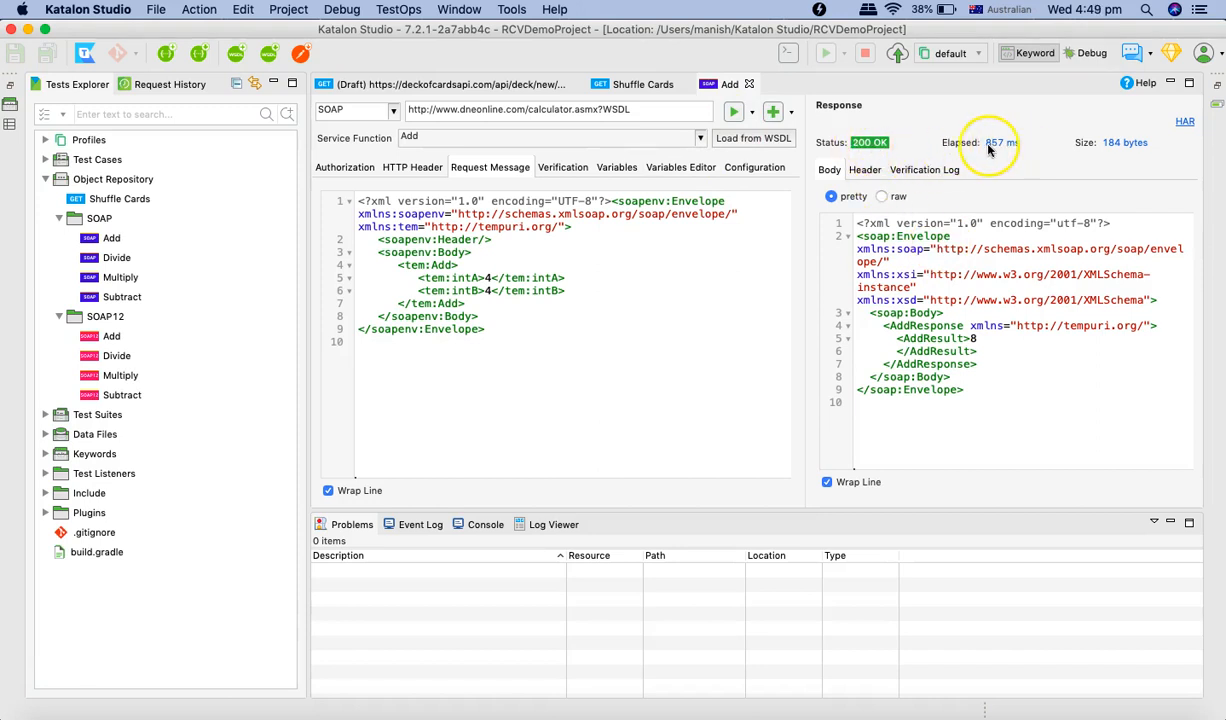
{"action": "mouse_move", "coordinate": [1132, 144]}
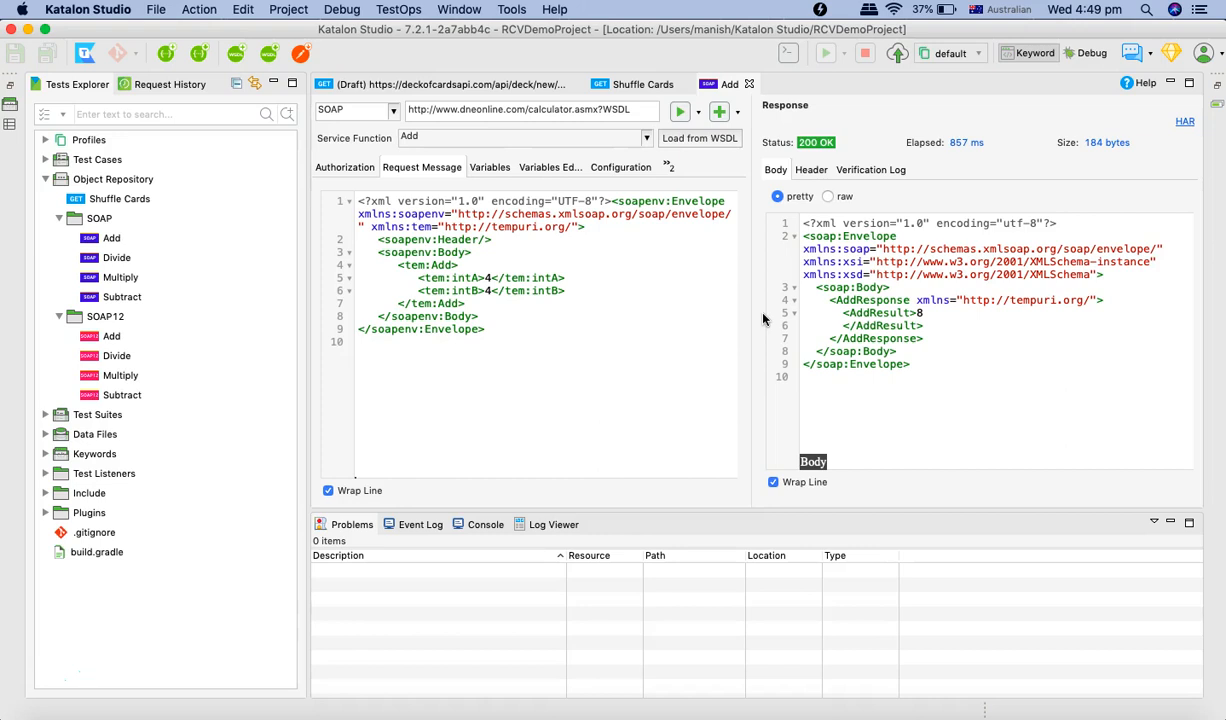
{"action": "left_click_drag", "start_coordinate": [848, 312], "coordinate": [908, 364]}
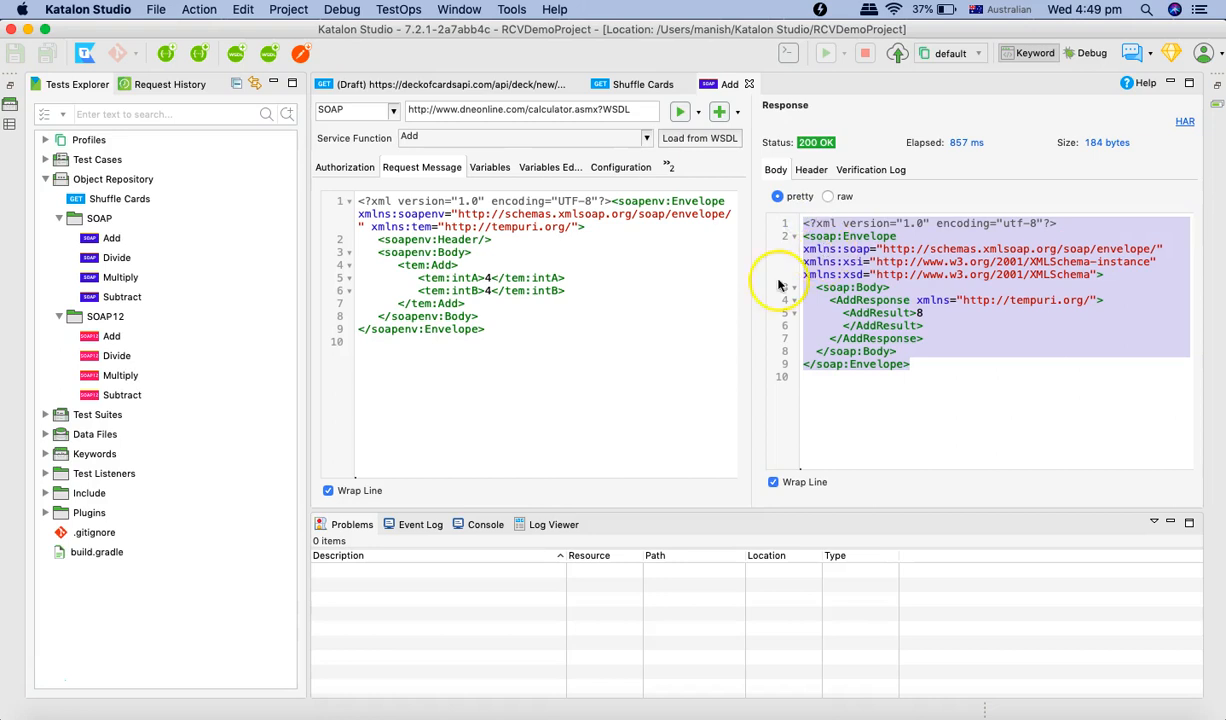
{"action": "left_click", "coordinate": [892, 388]}
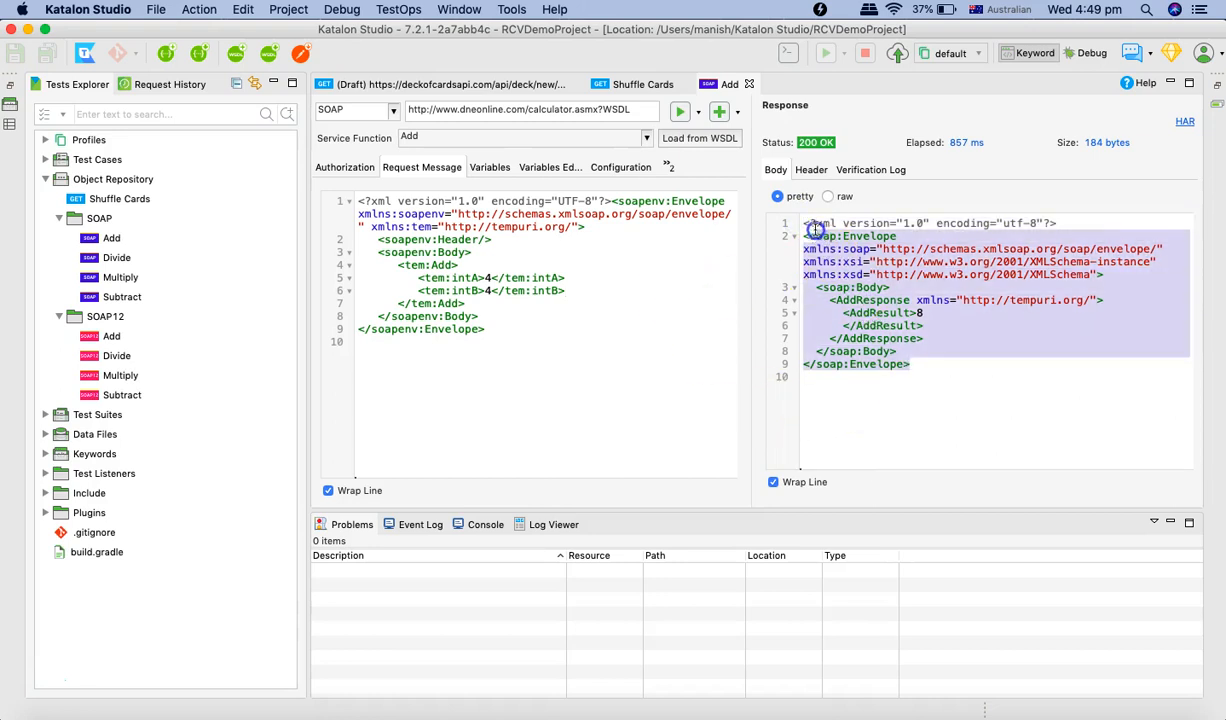
{"action": "left_click", "coordinate": [584, 316]}
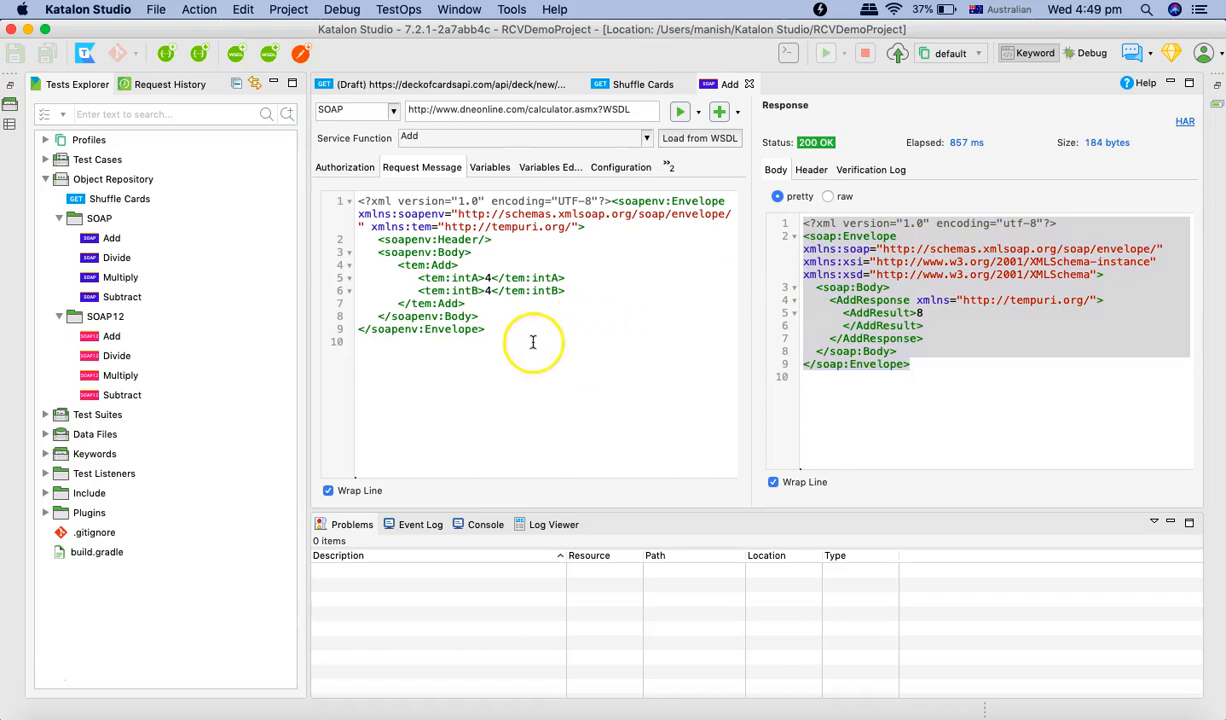
{"action": "mouse_move", "coordinate": [536, 348]}
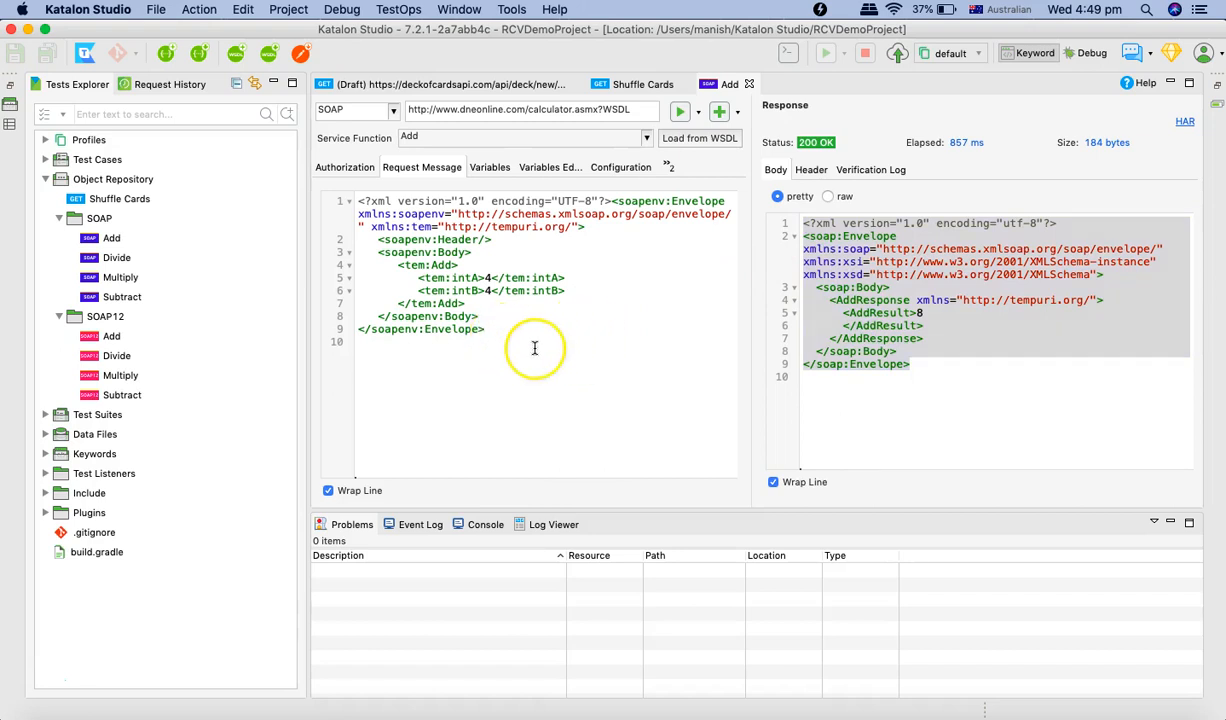